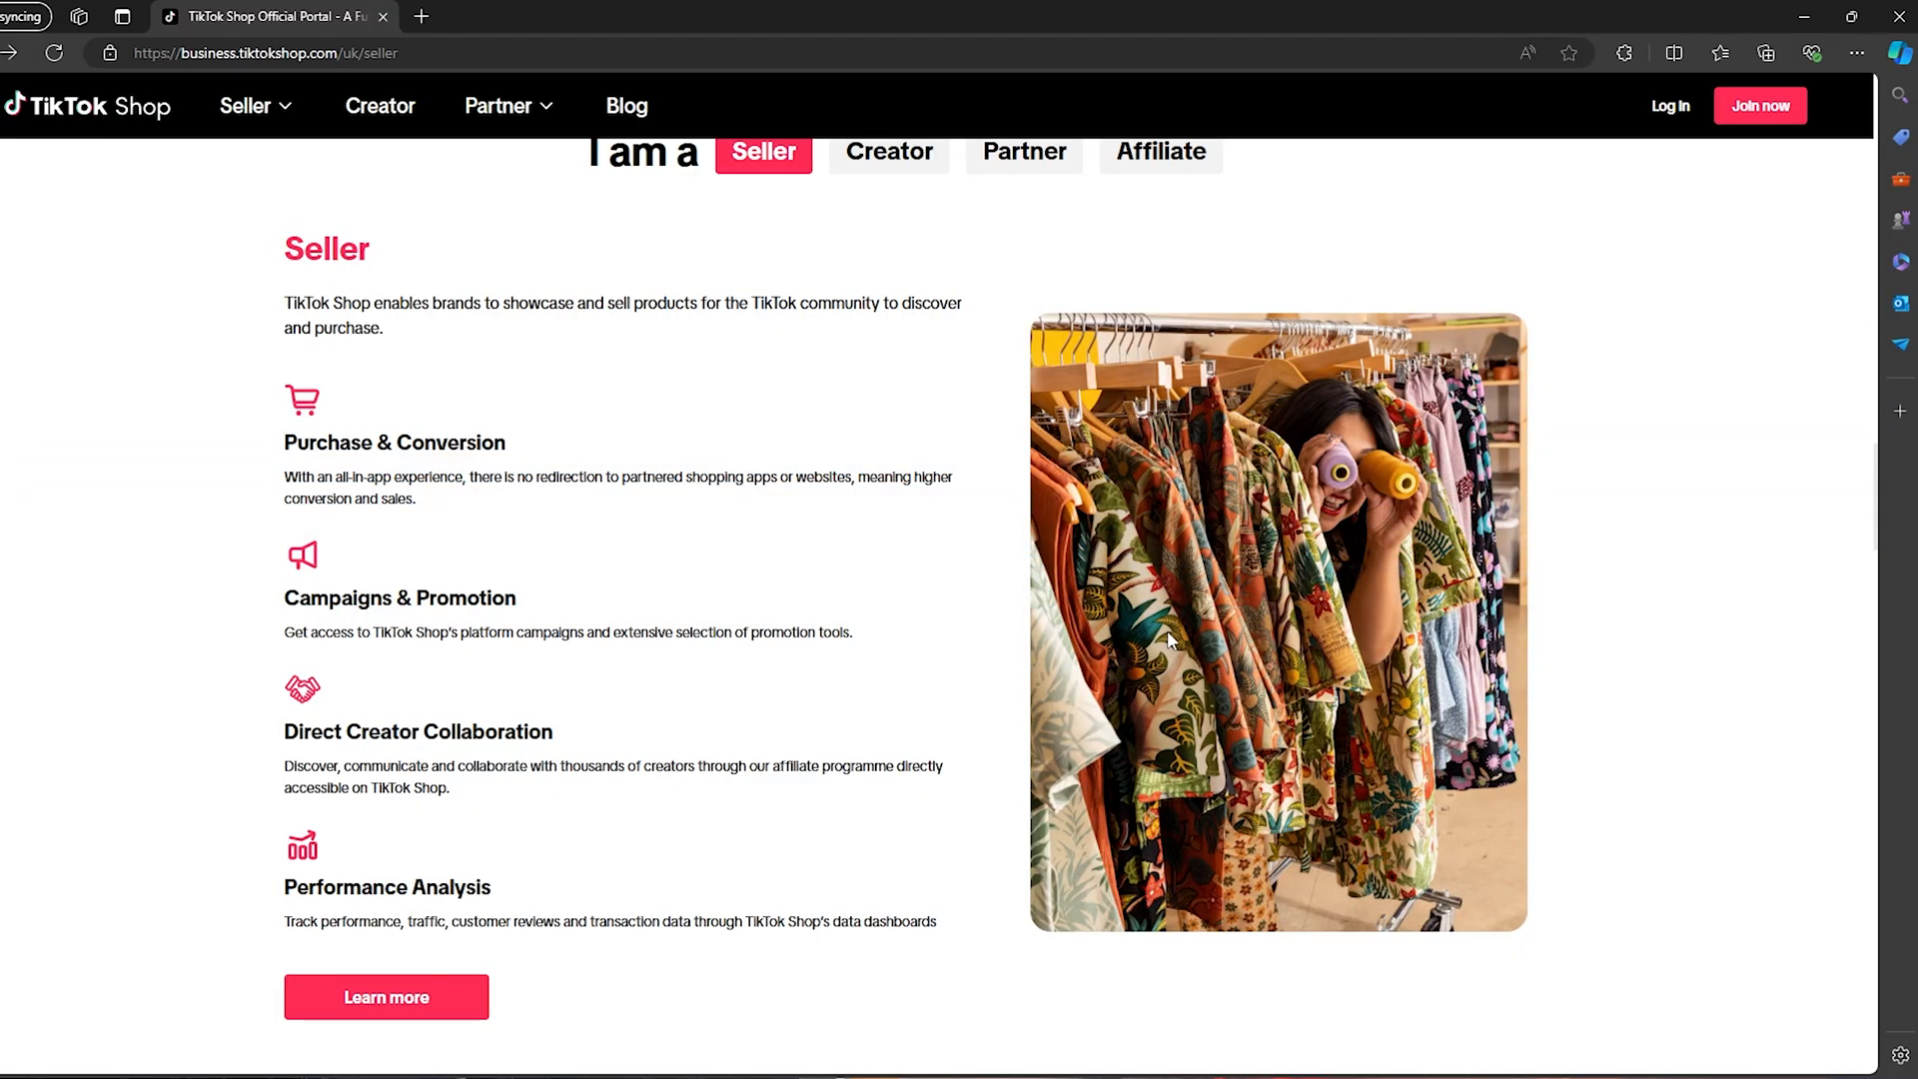
pyautogui.moveTo(484, 248)
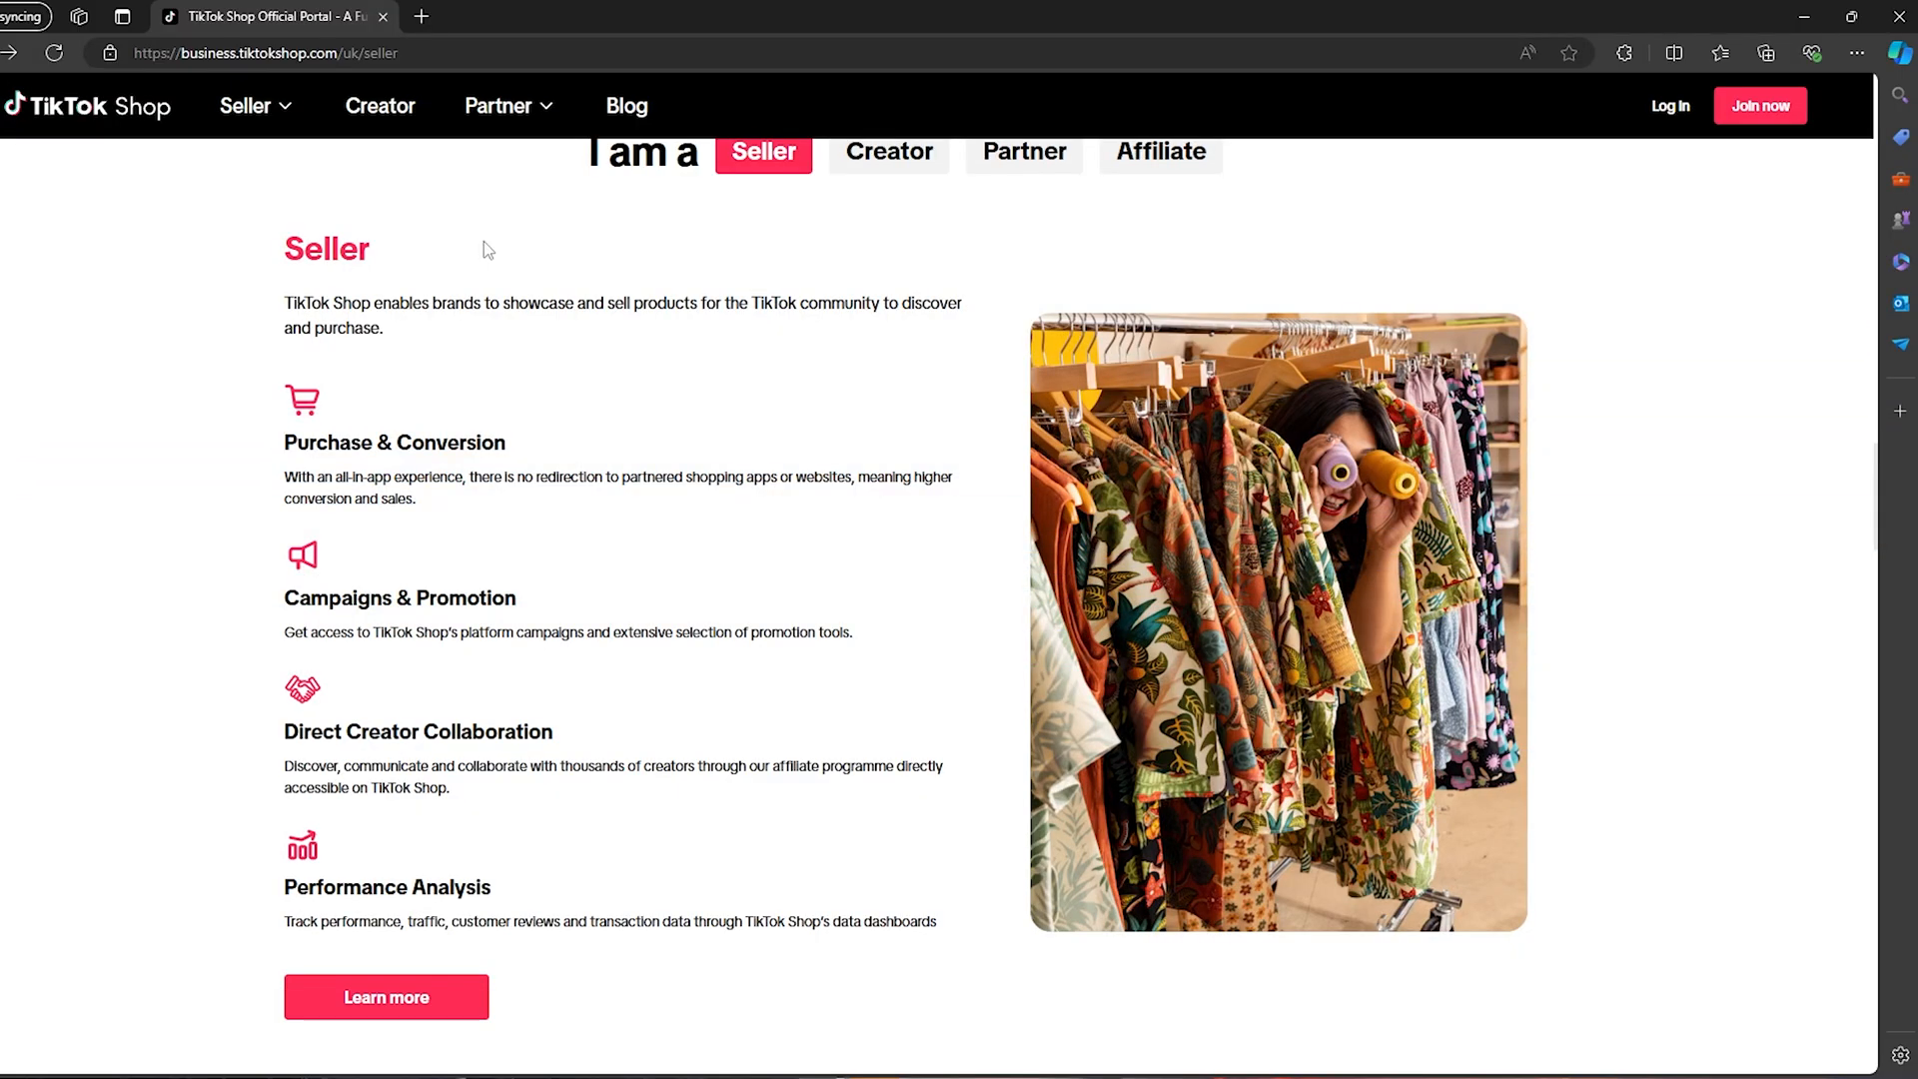
pyautogui.moveTo(761, 376)
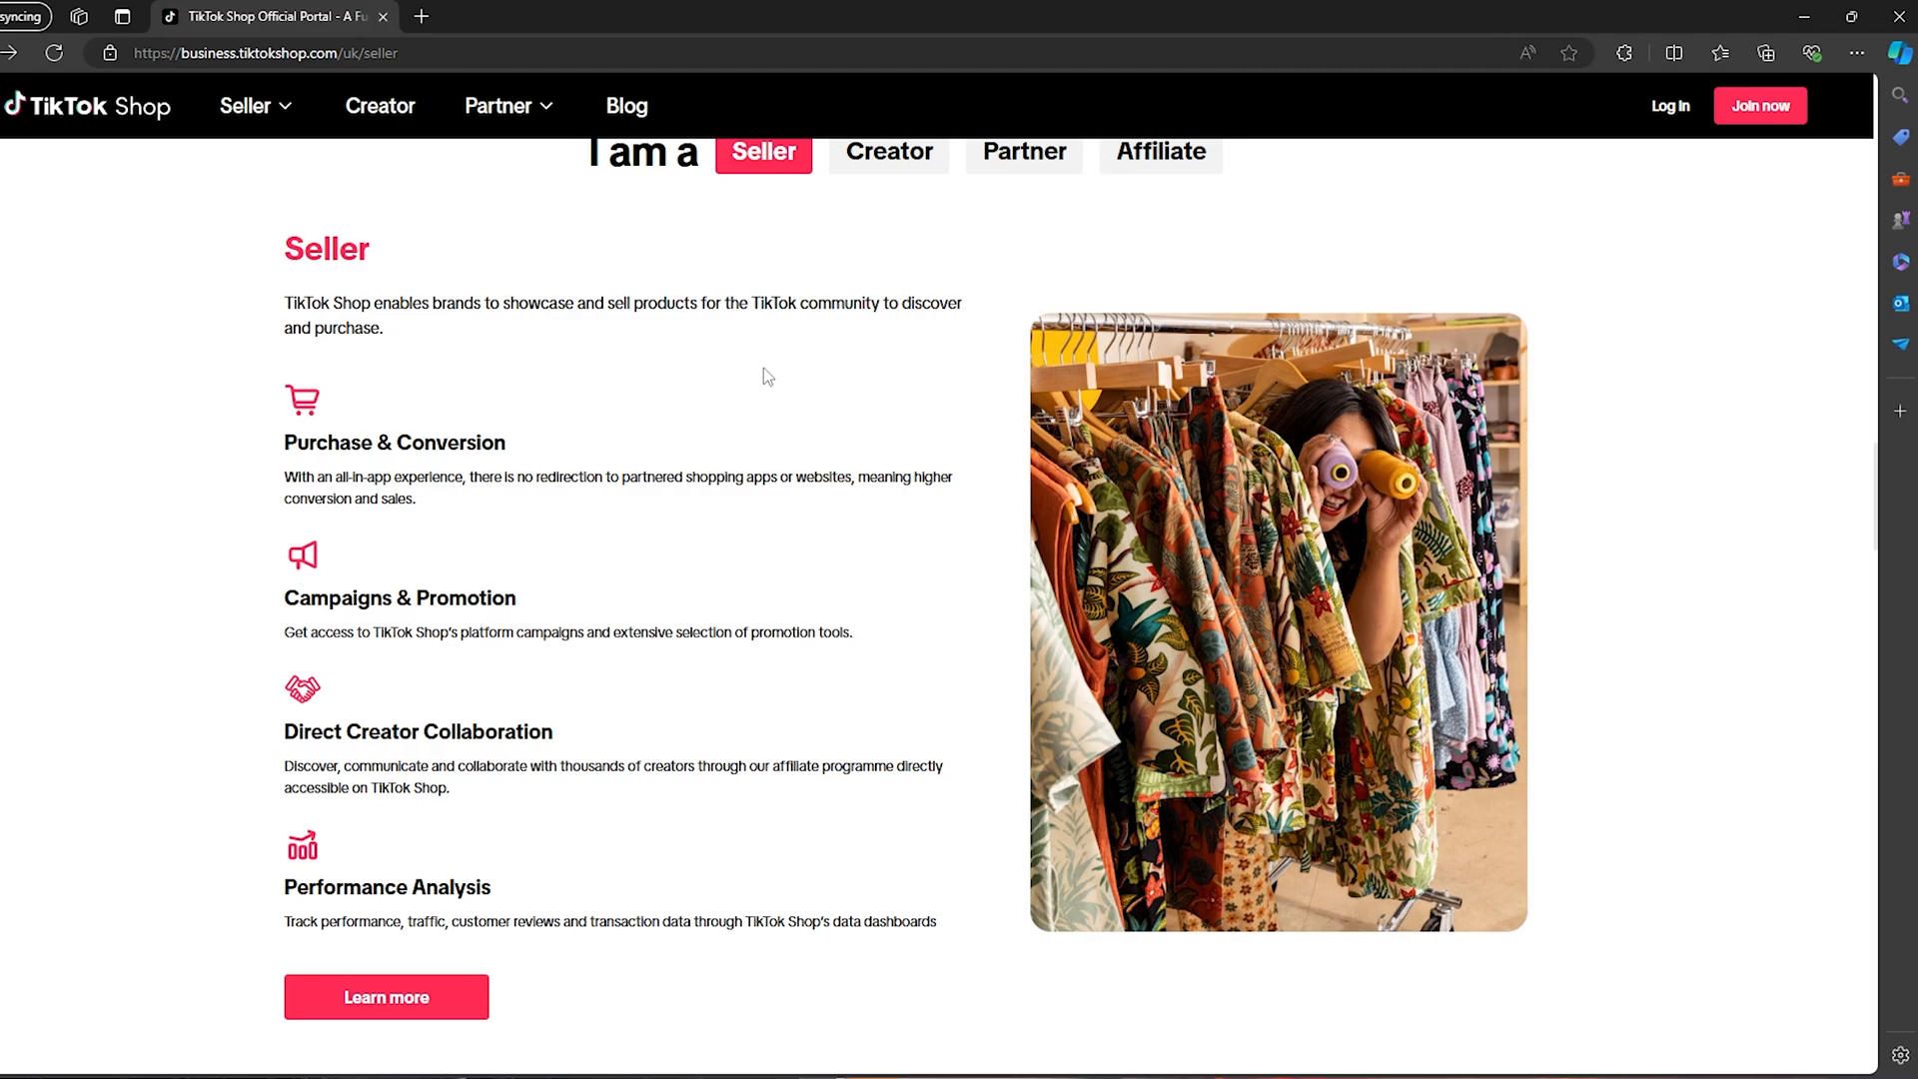
# Go to the Home feed's Shop tab and view the Shop messages listing verification requests
pyautogui.scroll(3)
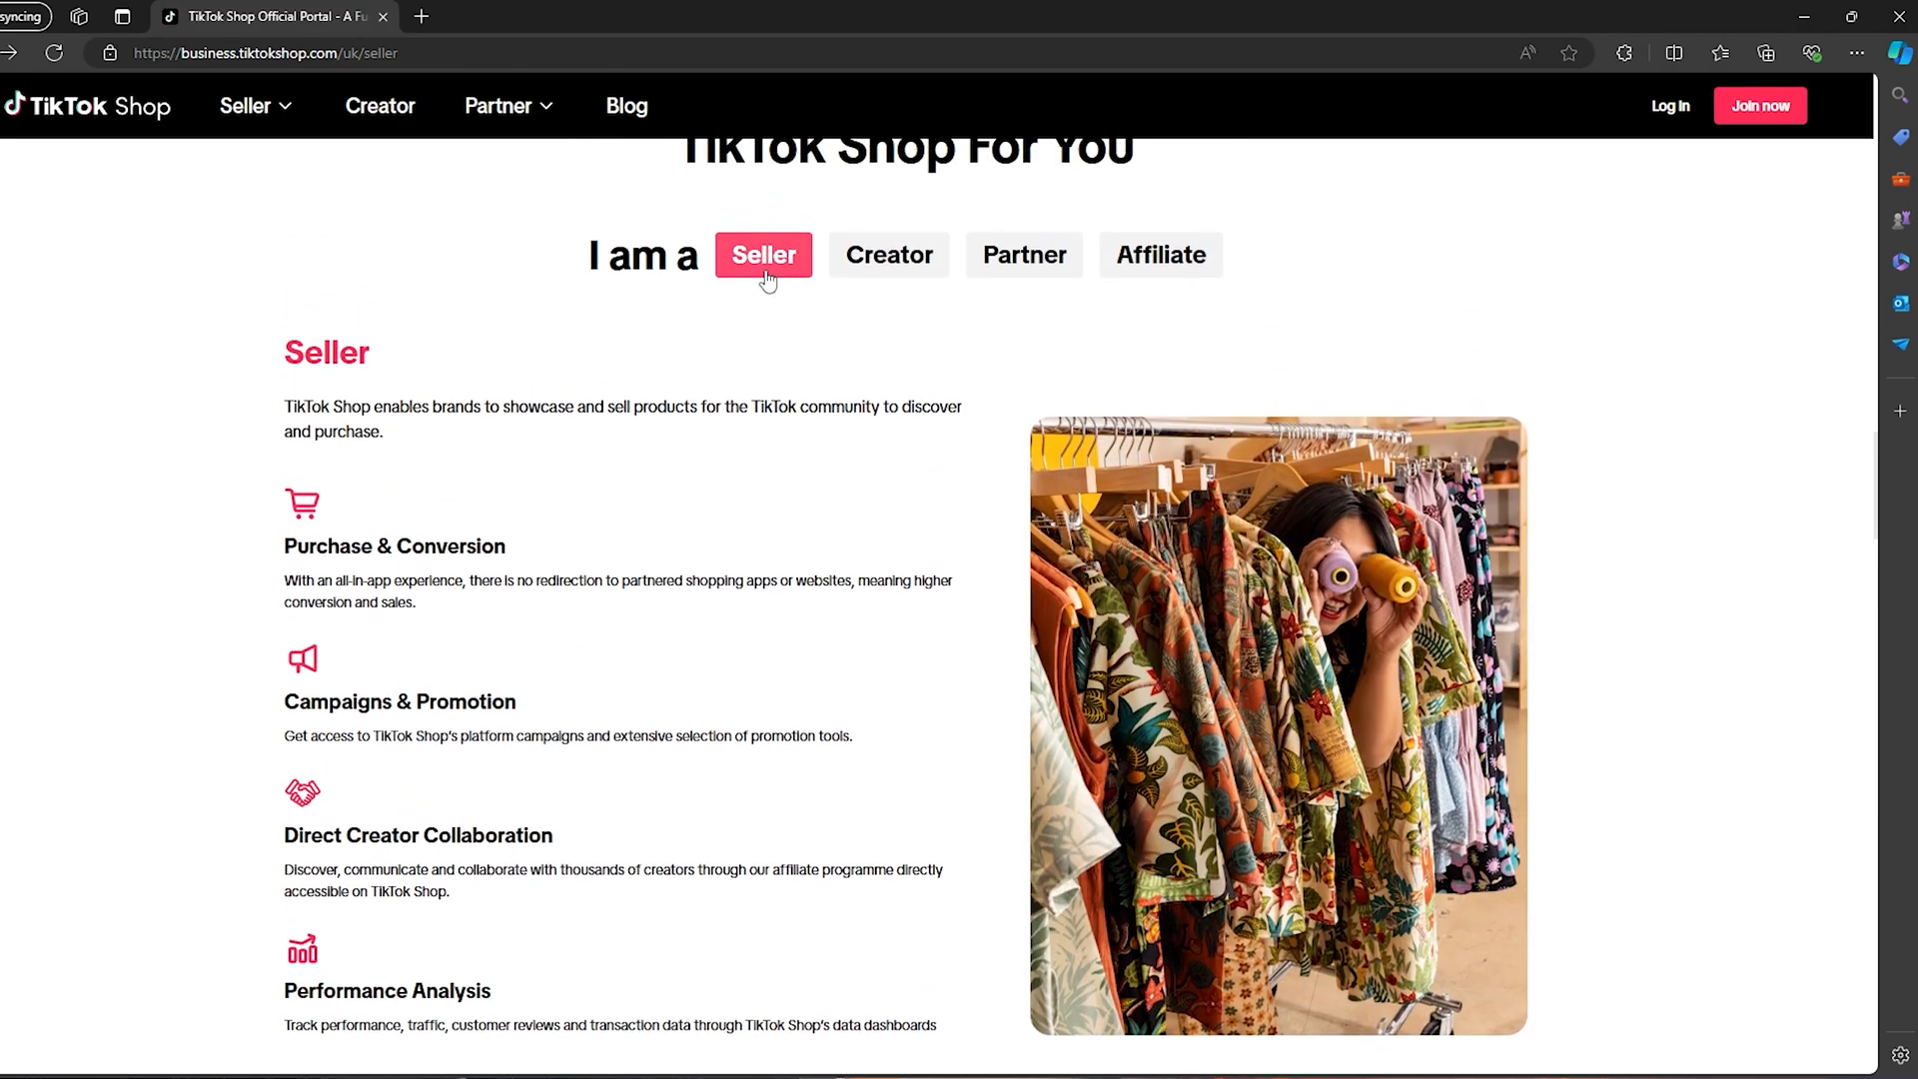
pyautogui.scroll(-3)
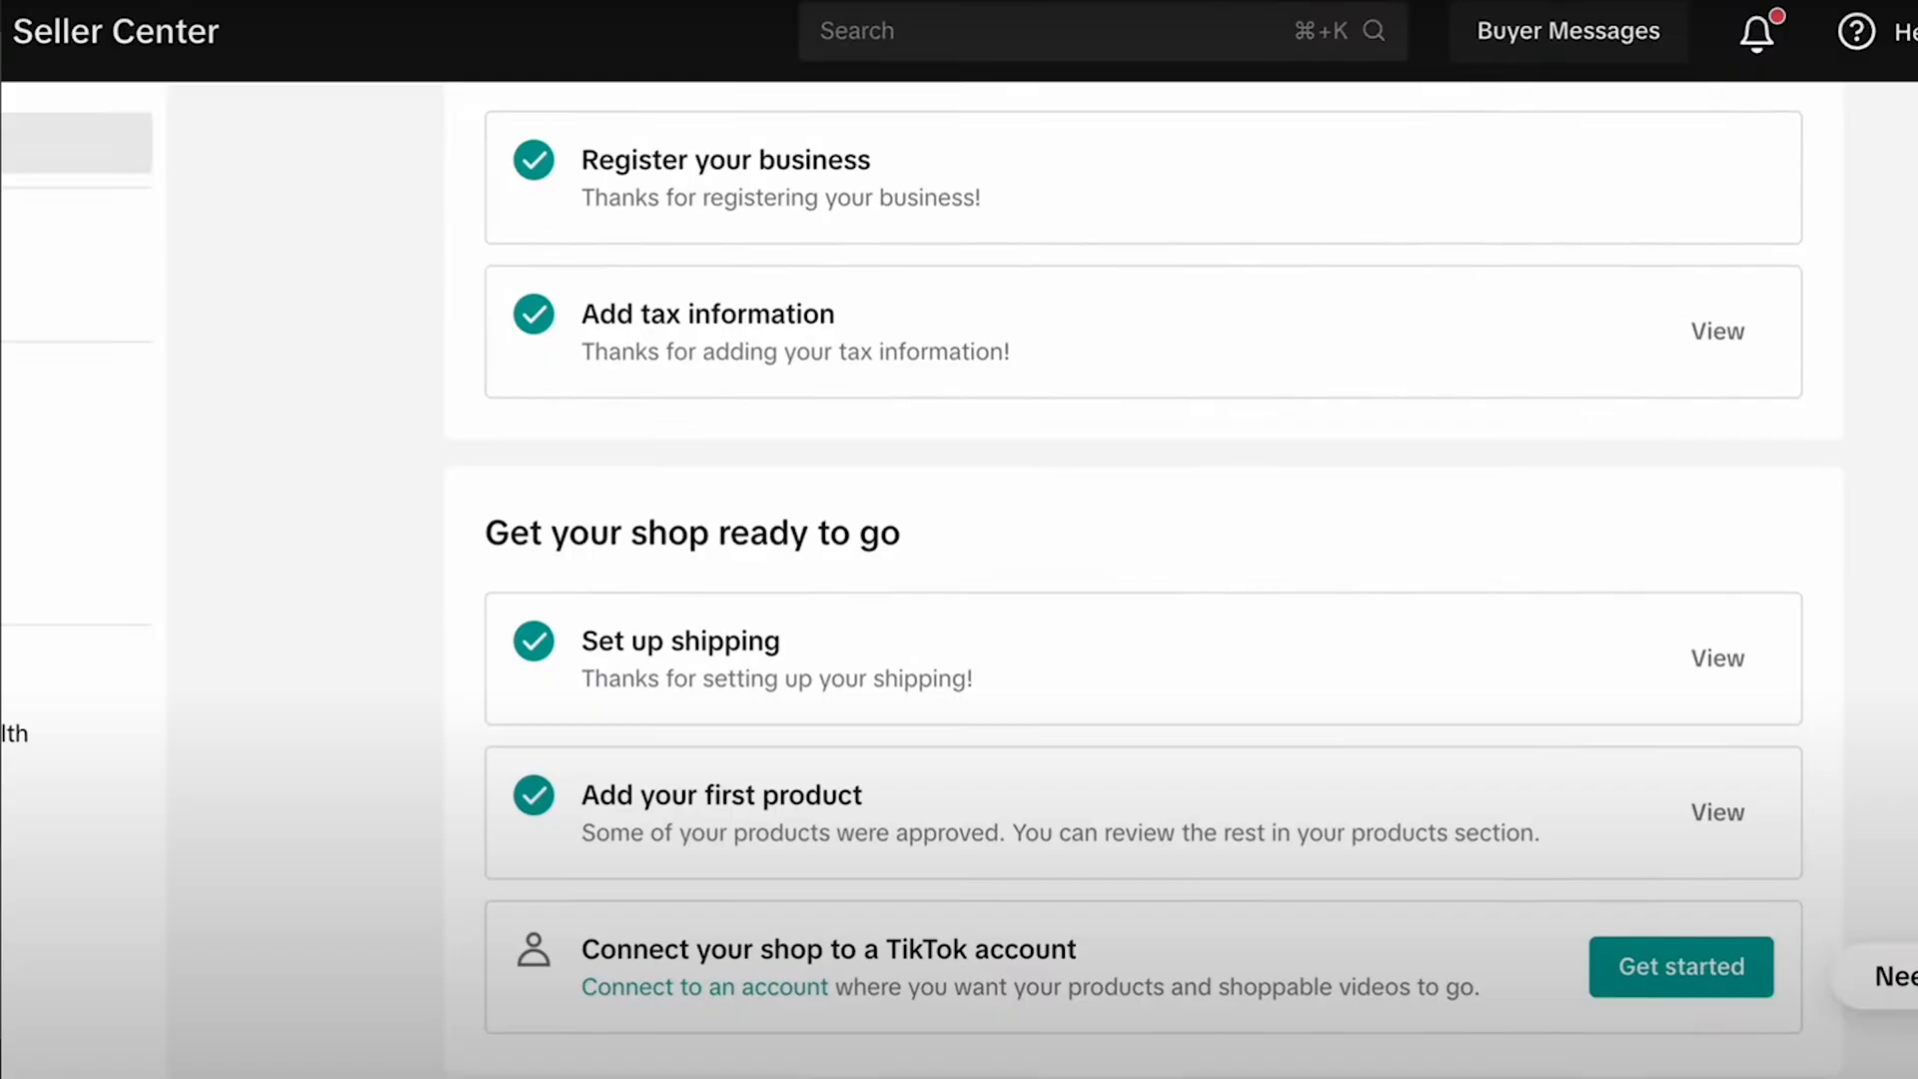
pyautogui.scroll(-3)
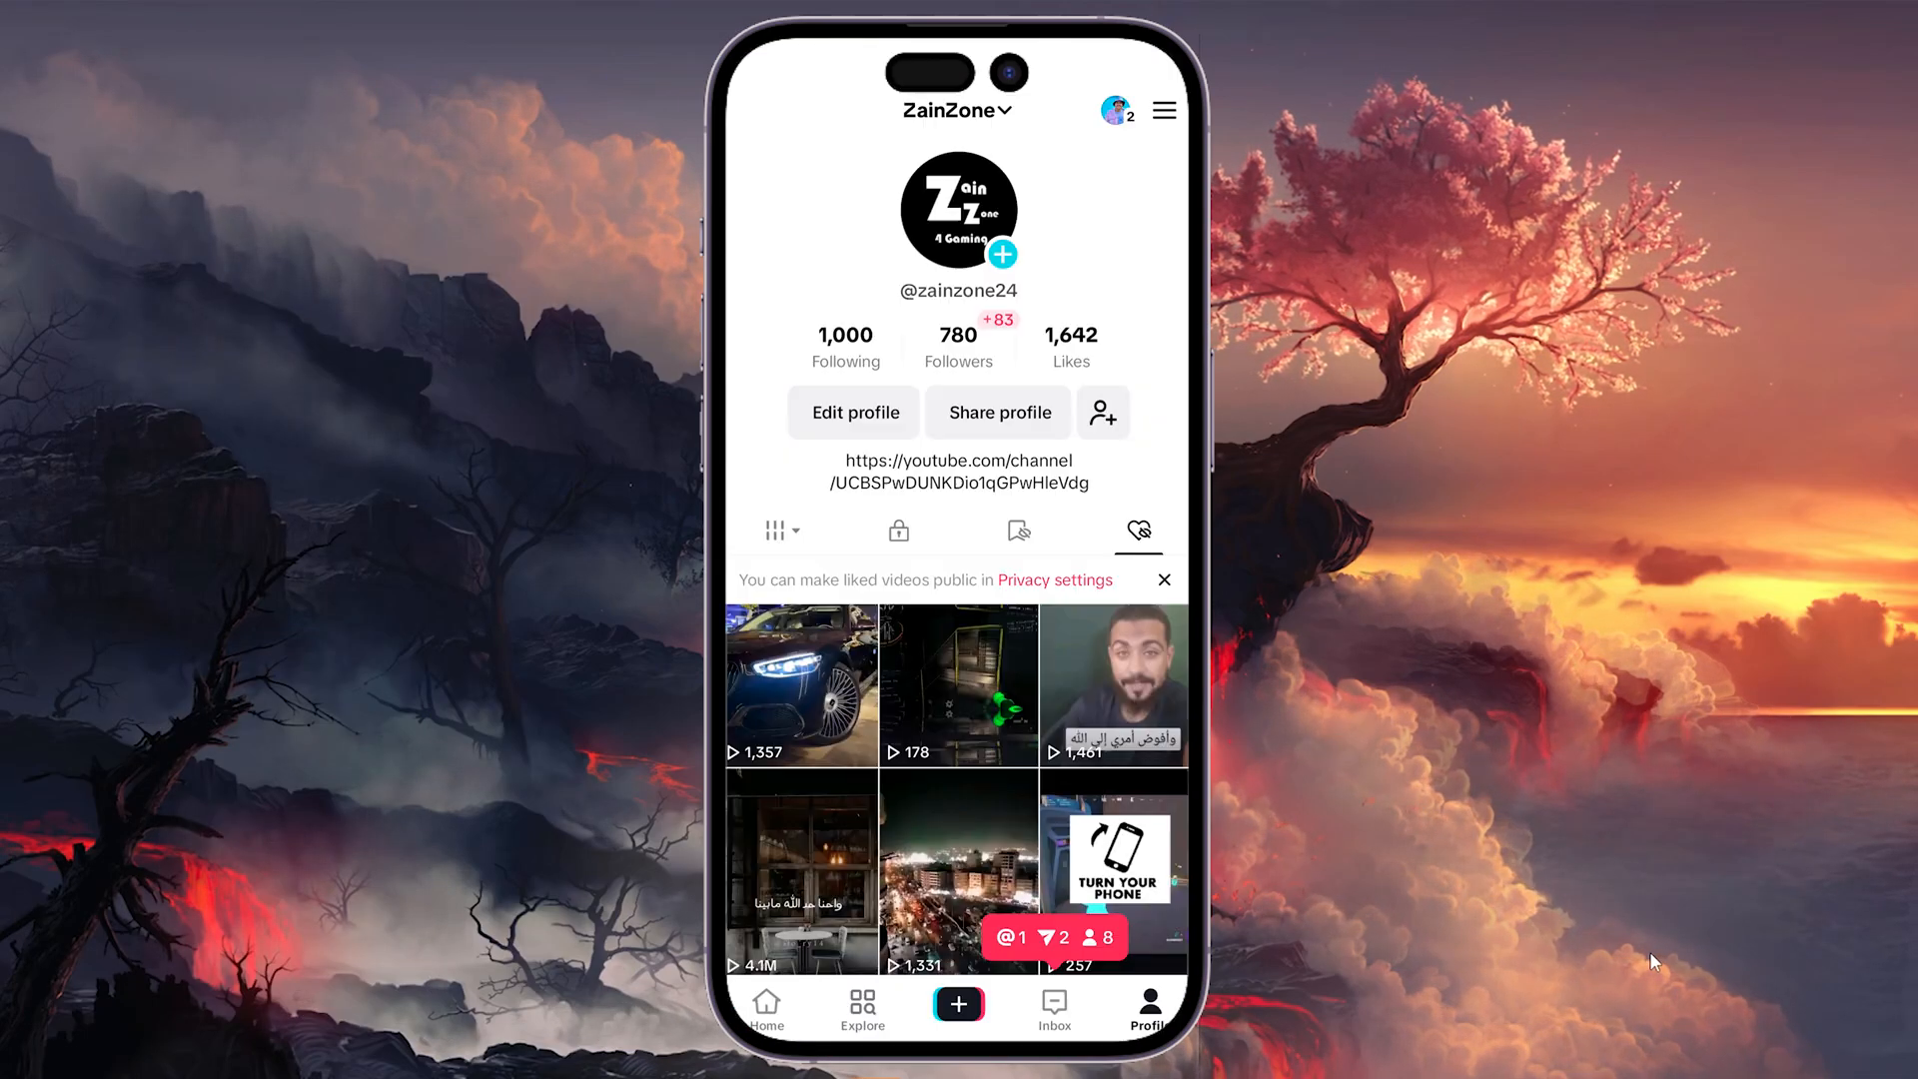
pyautogui.click(767, 1010)
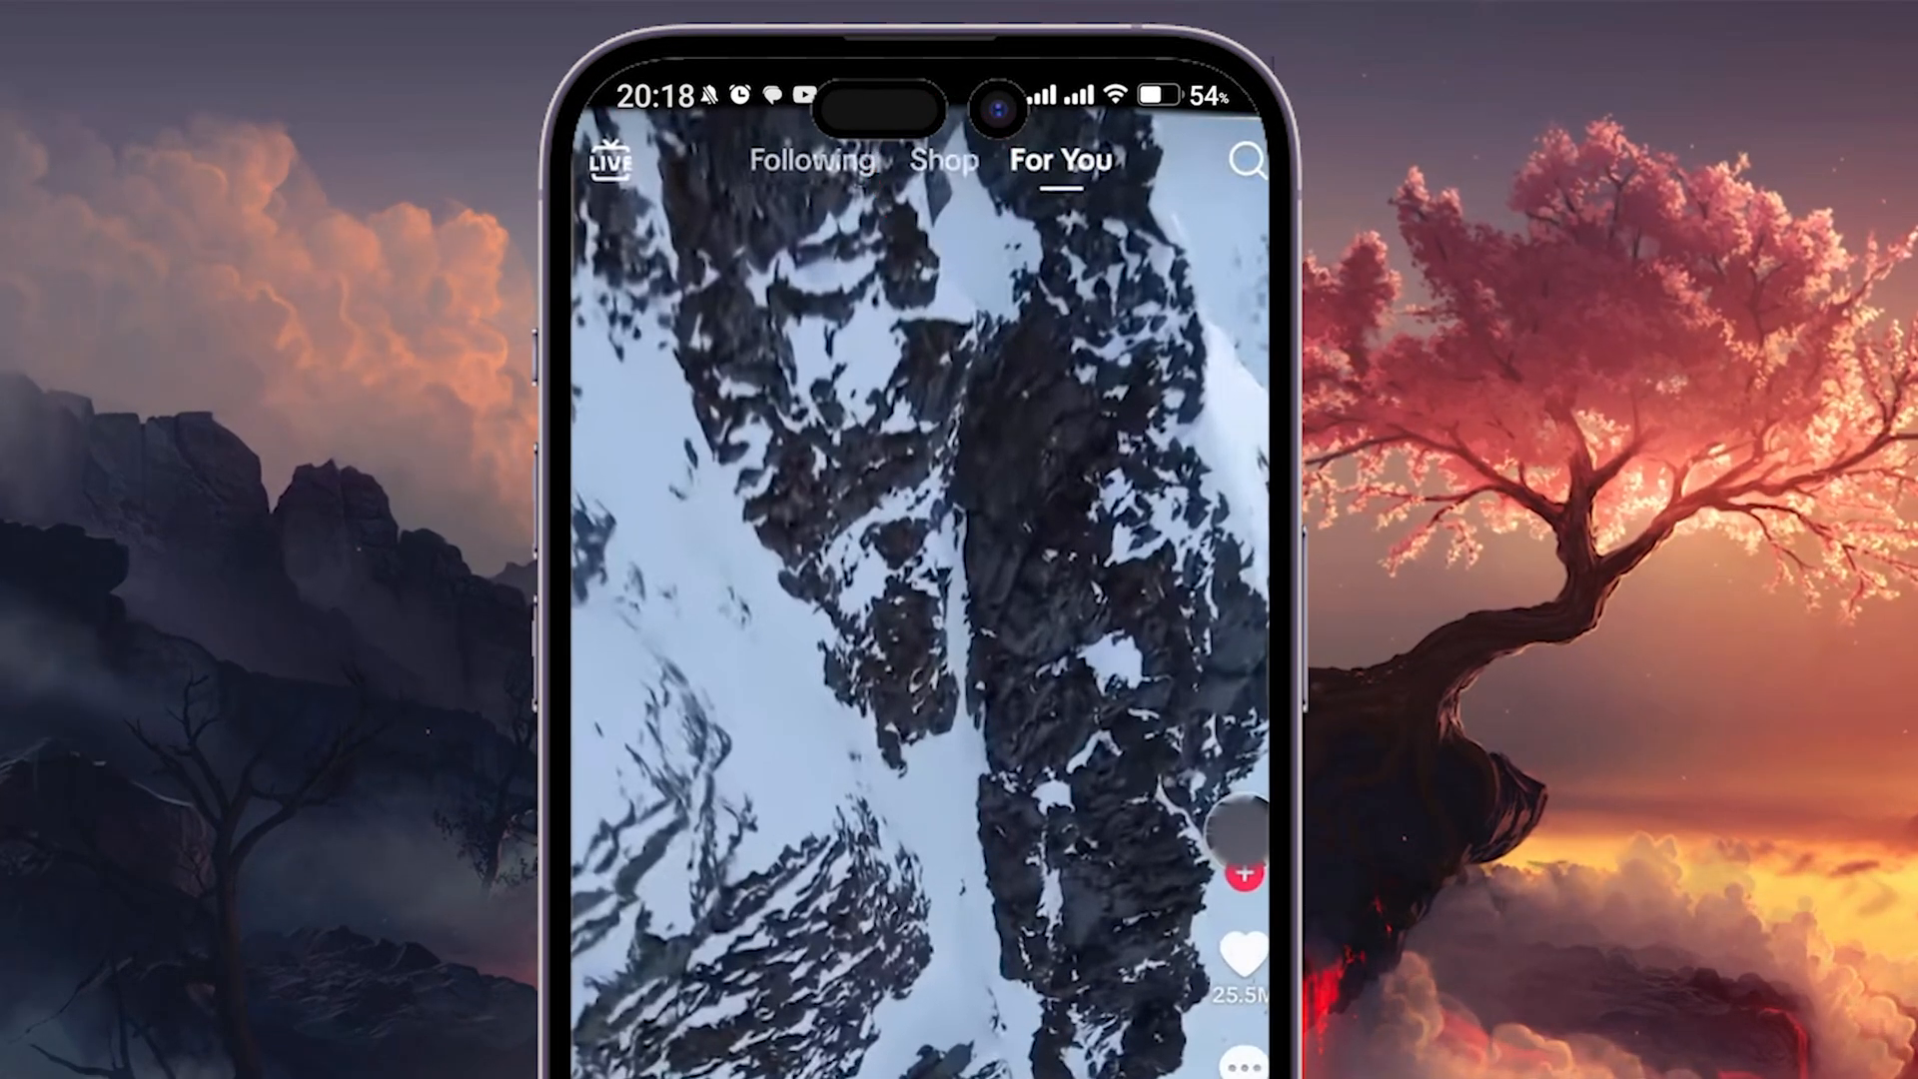
pyautogui.click(945, 160)
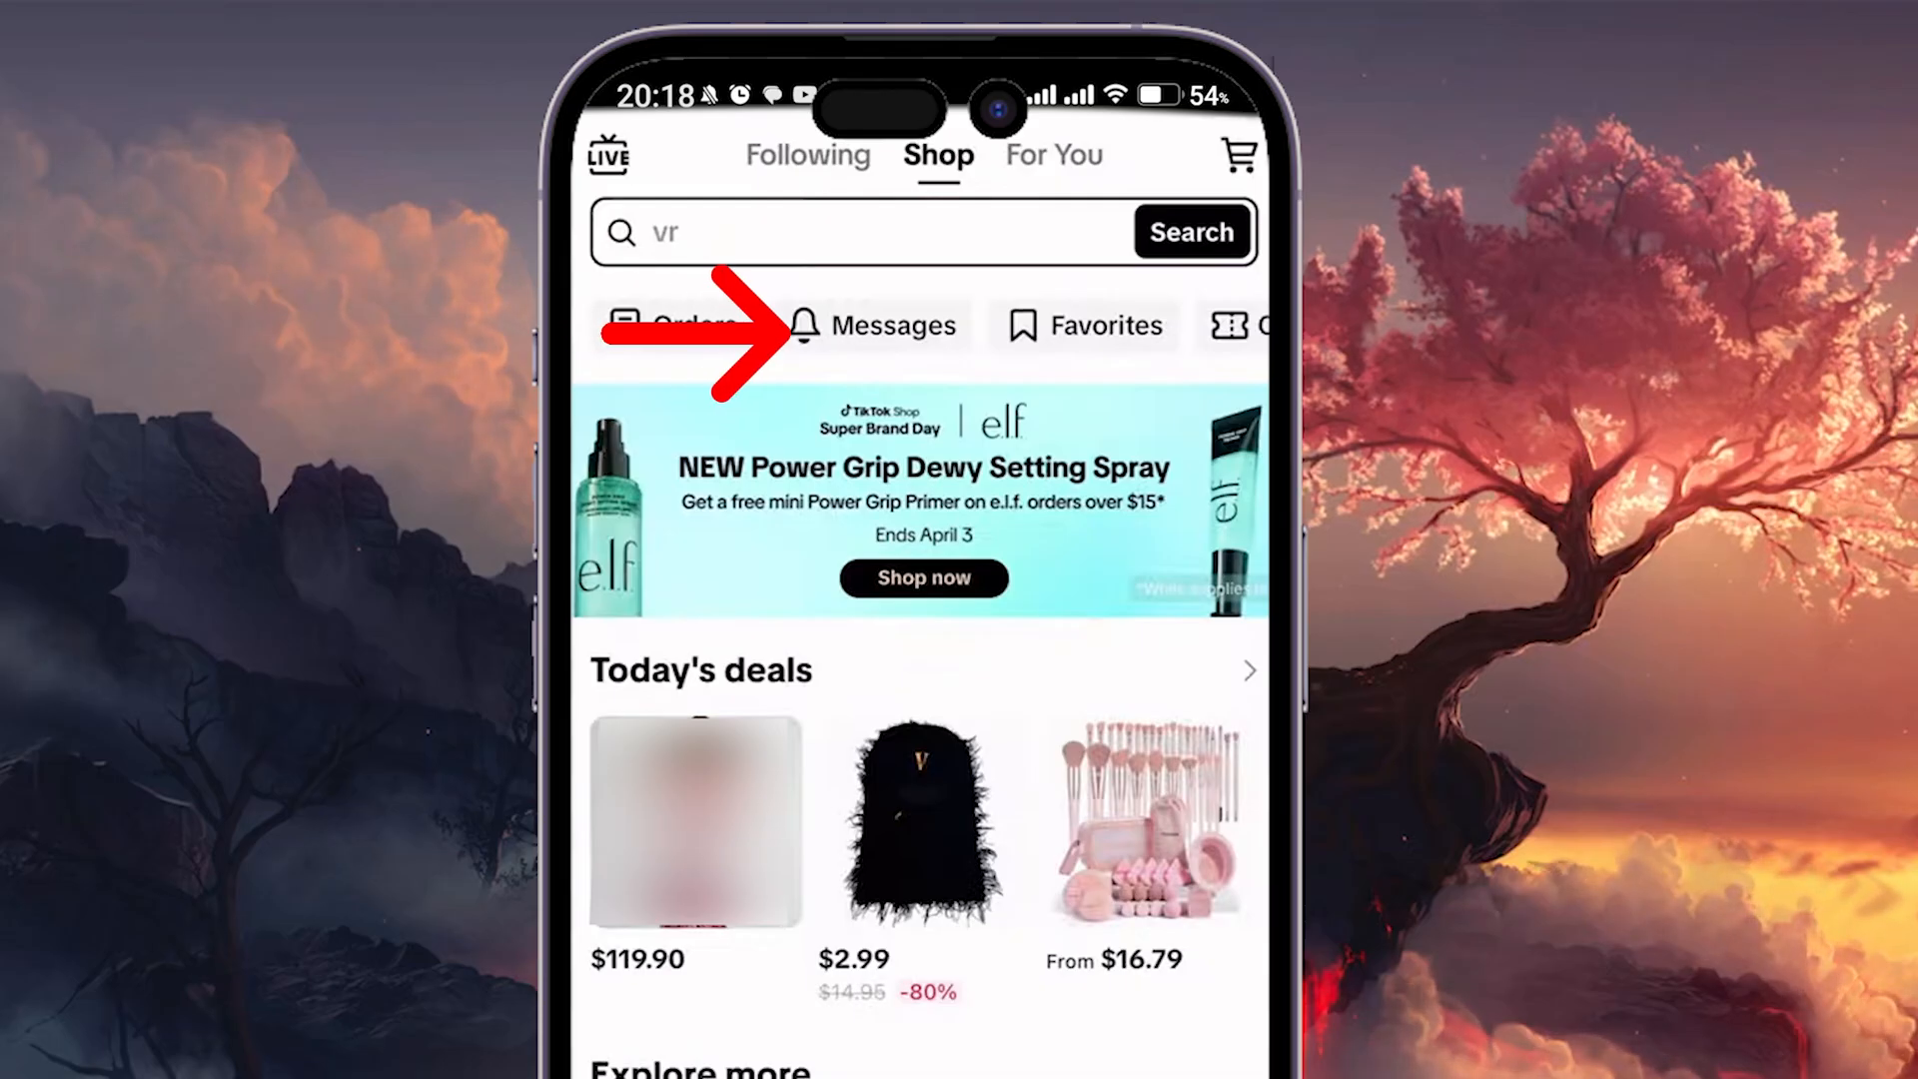
pyautogui.click(873, 326)
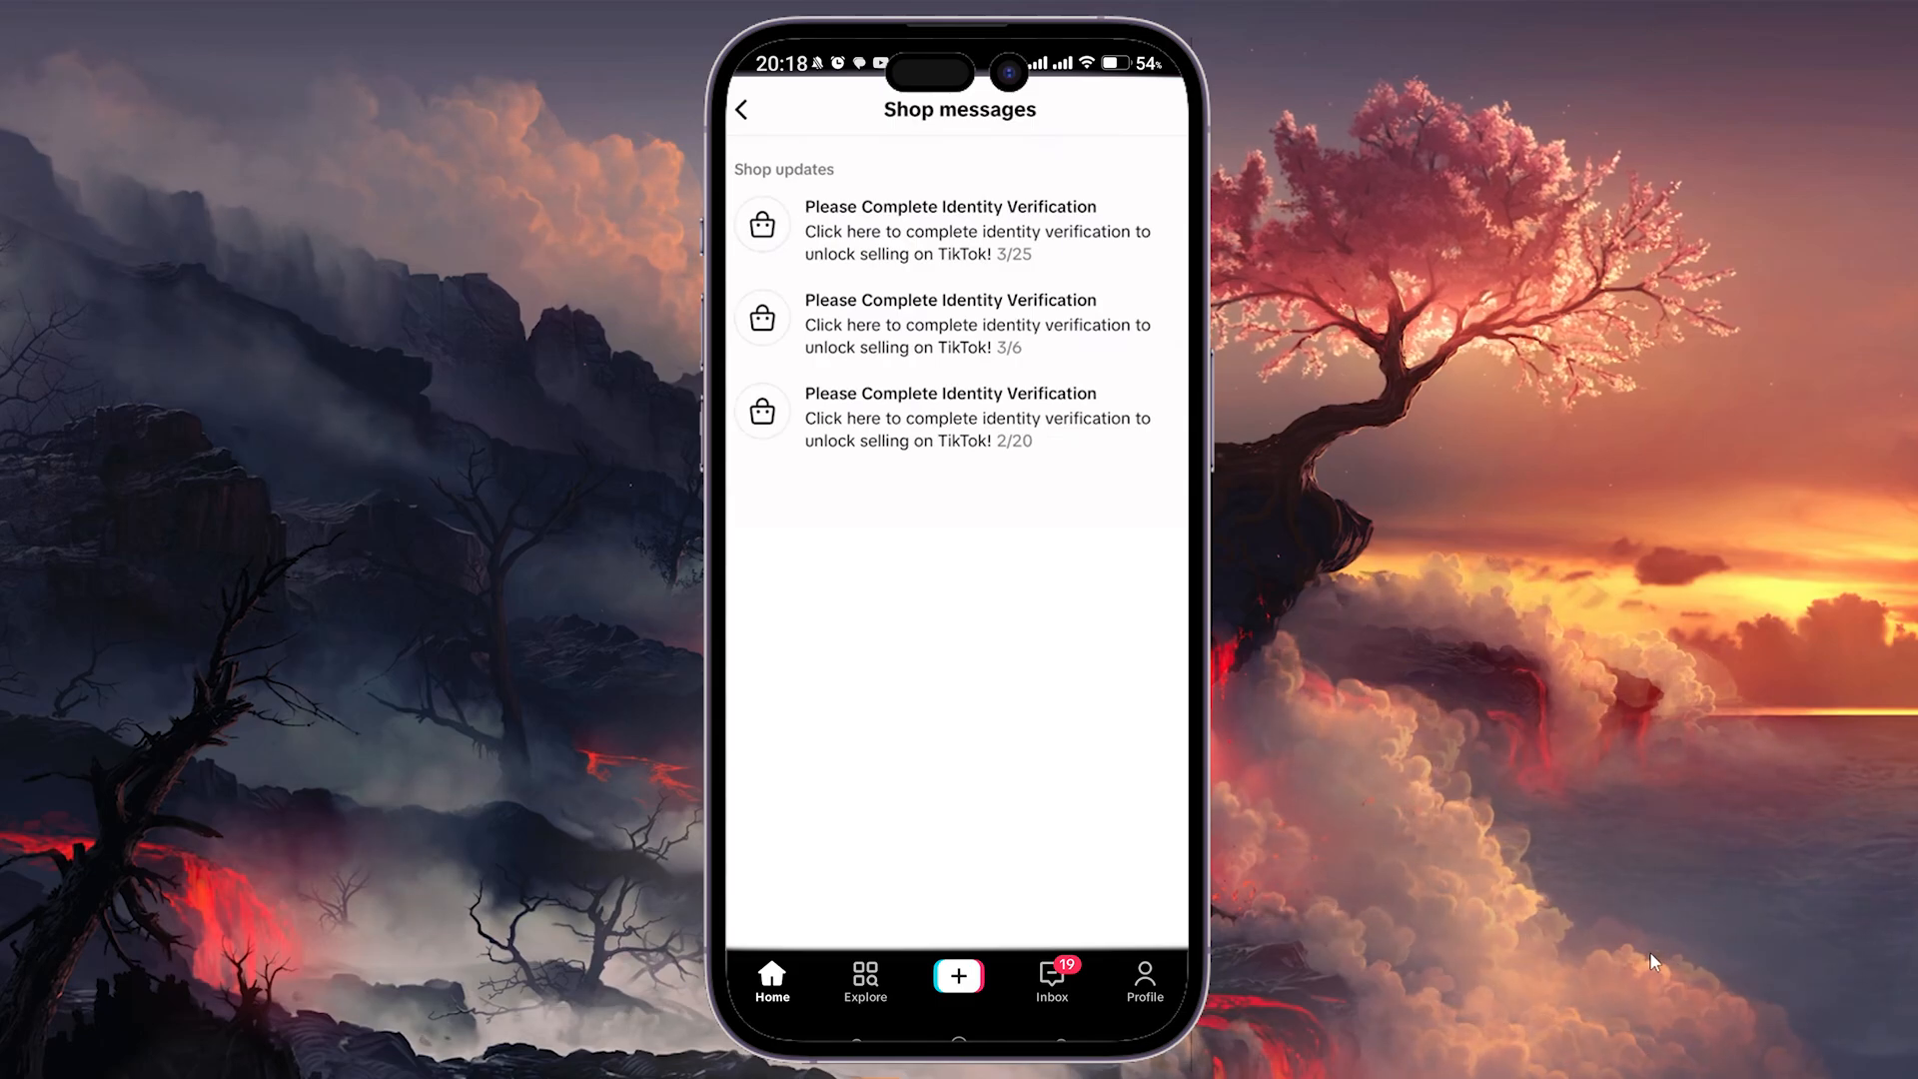
# Complete the 'Please Complete Identity Verification' request by adding the ID information and submitting it for review
pyautogui.click(957, 229)
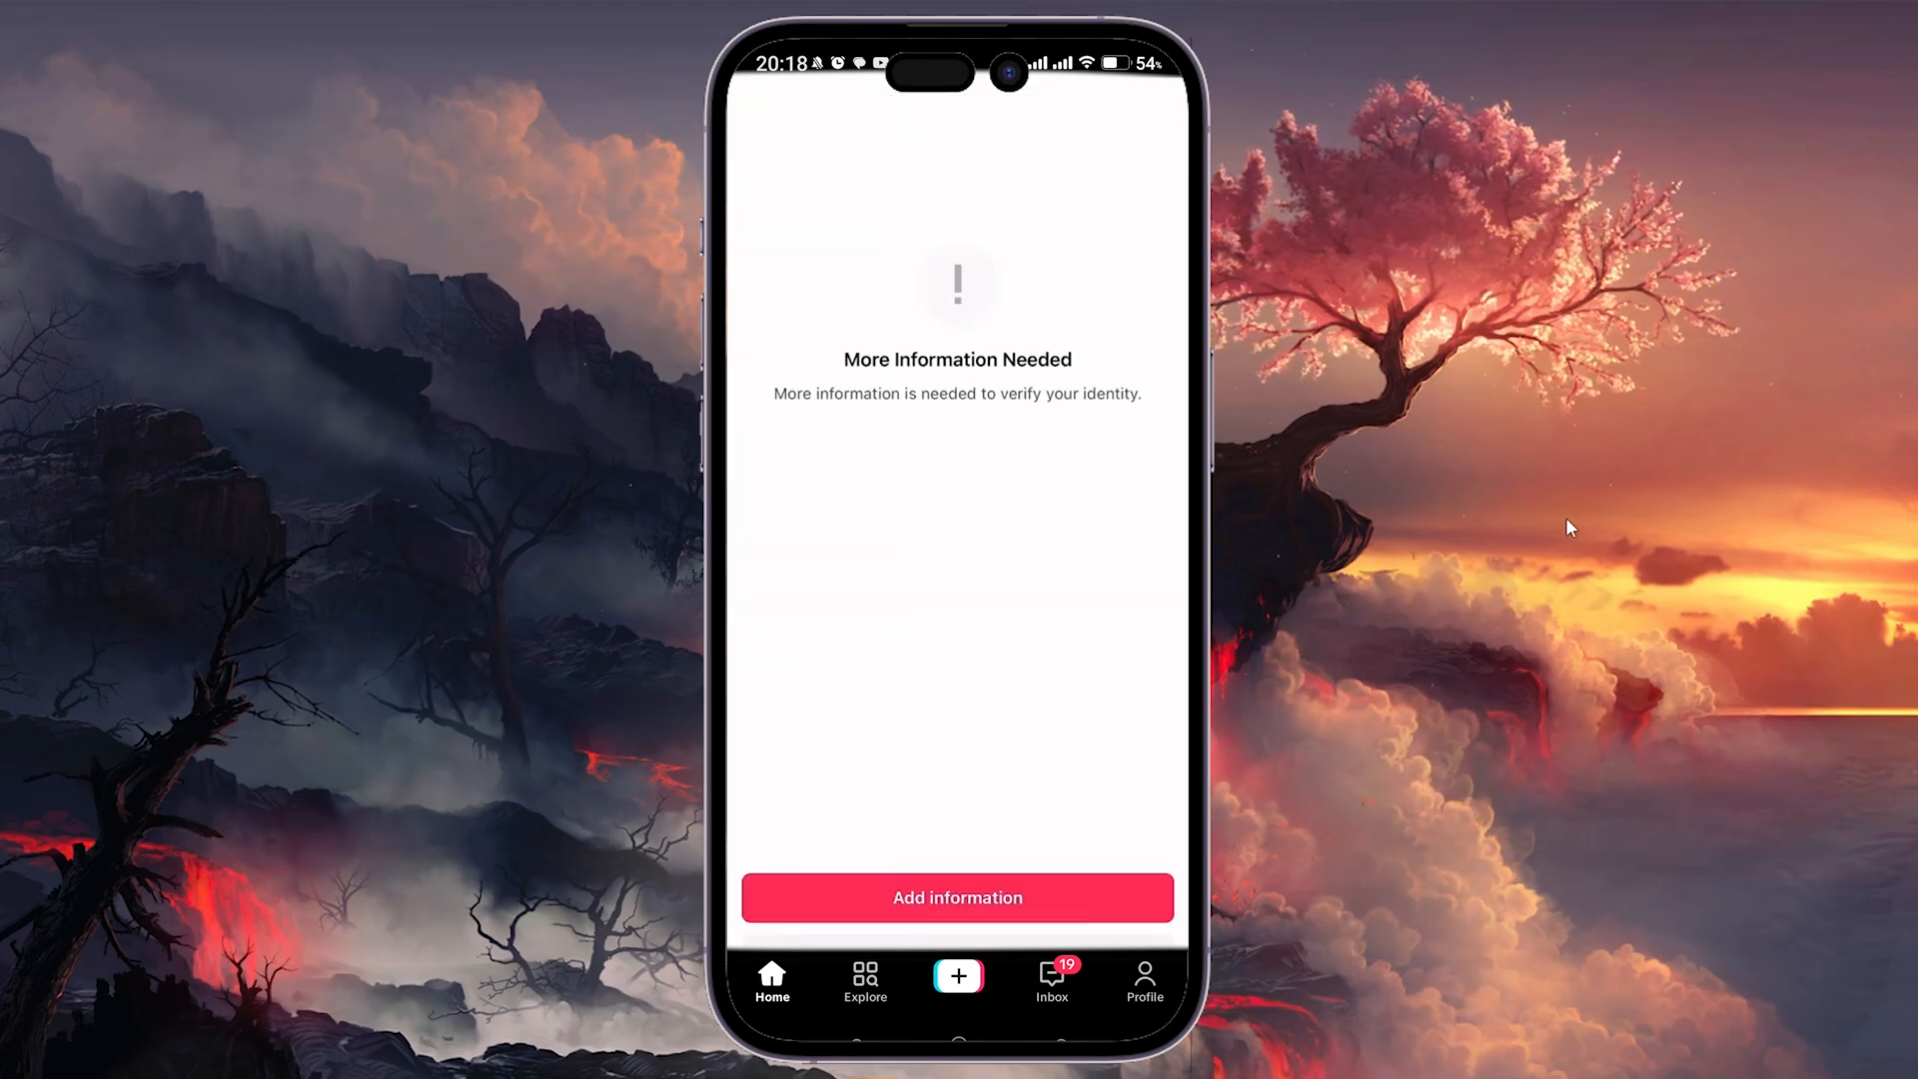
pyautogui.click(957, 897)
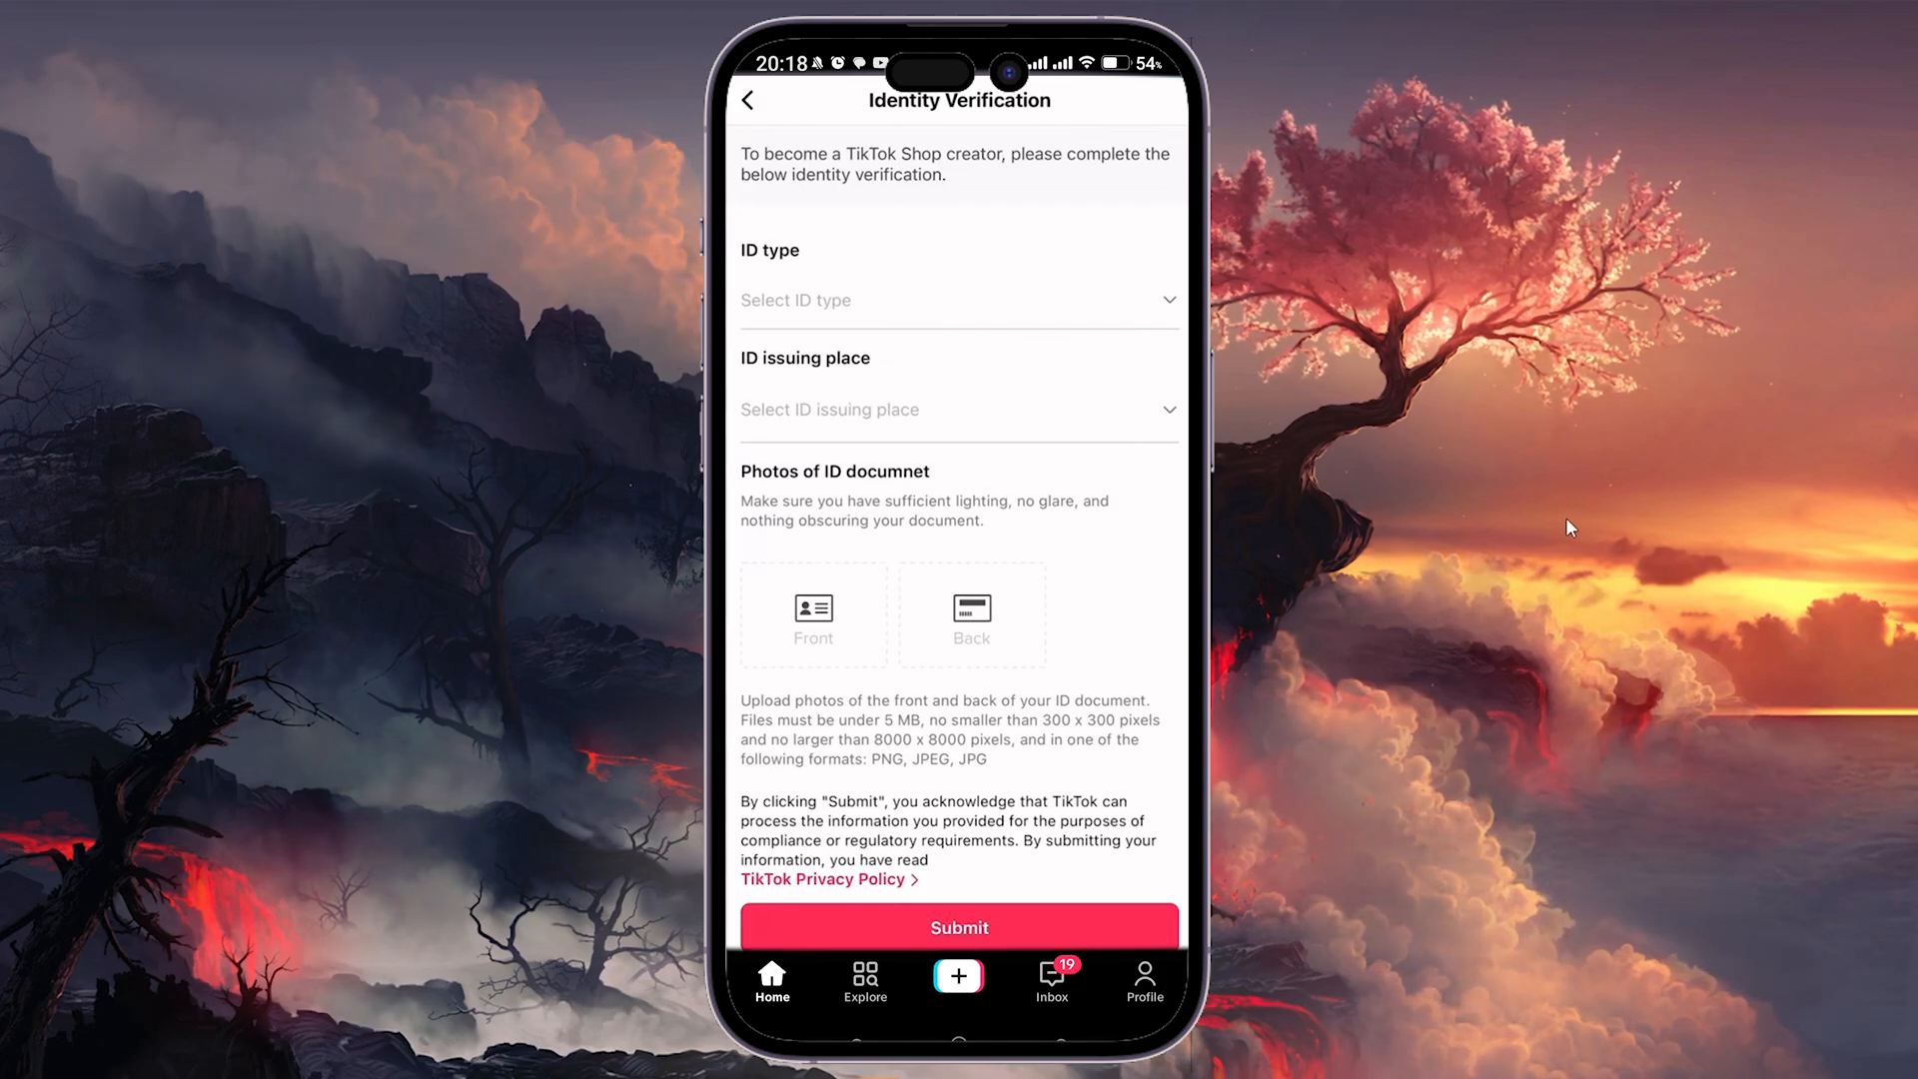
pyautogui.moveTo(1441, 593)
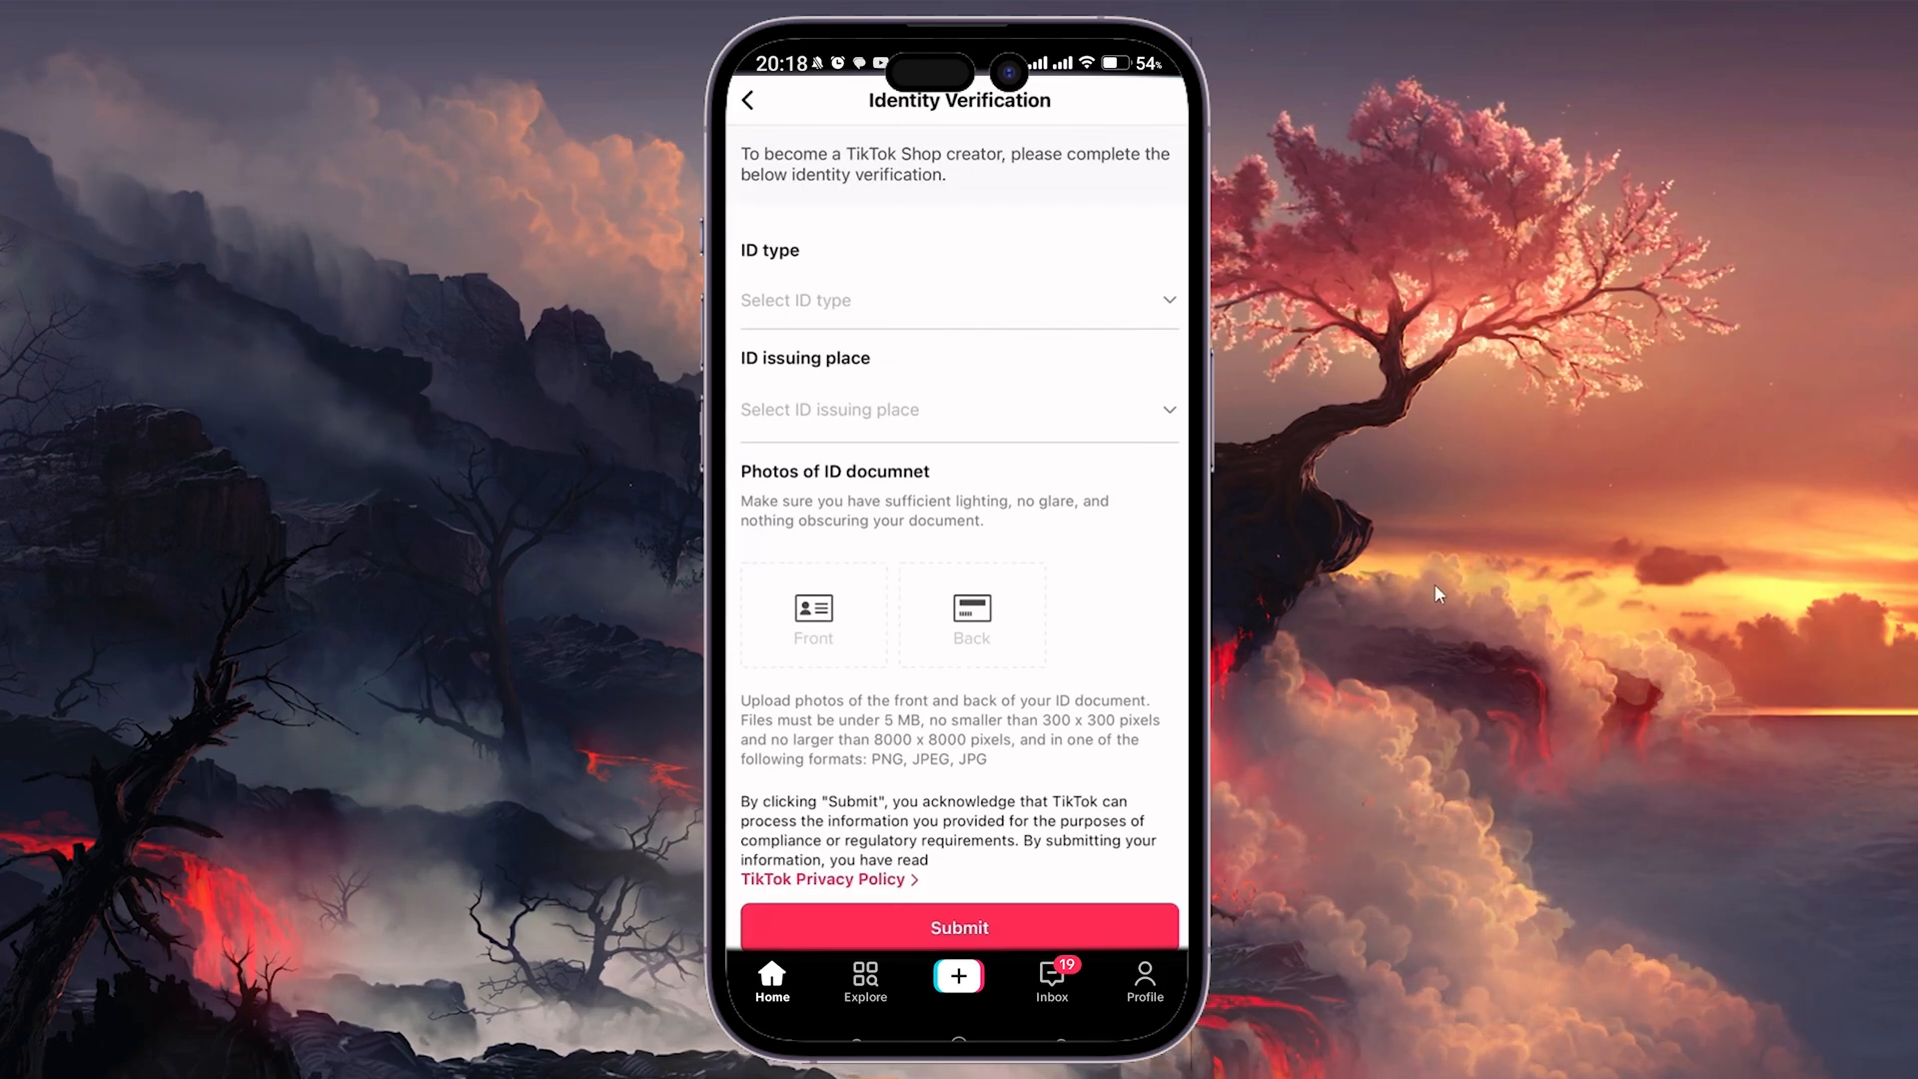
pyautogui.moveTo(1705, 538)
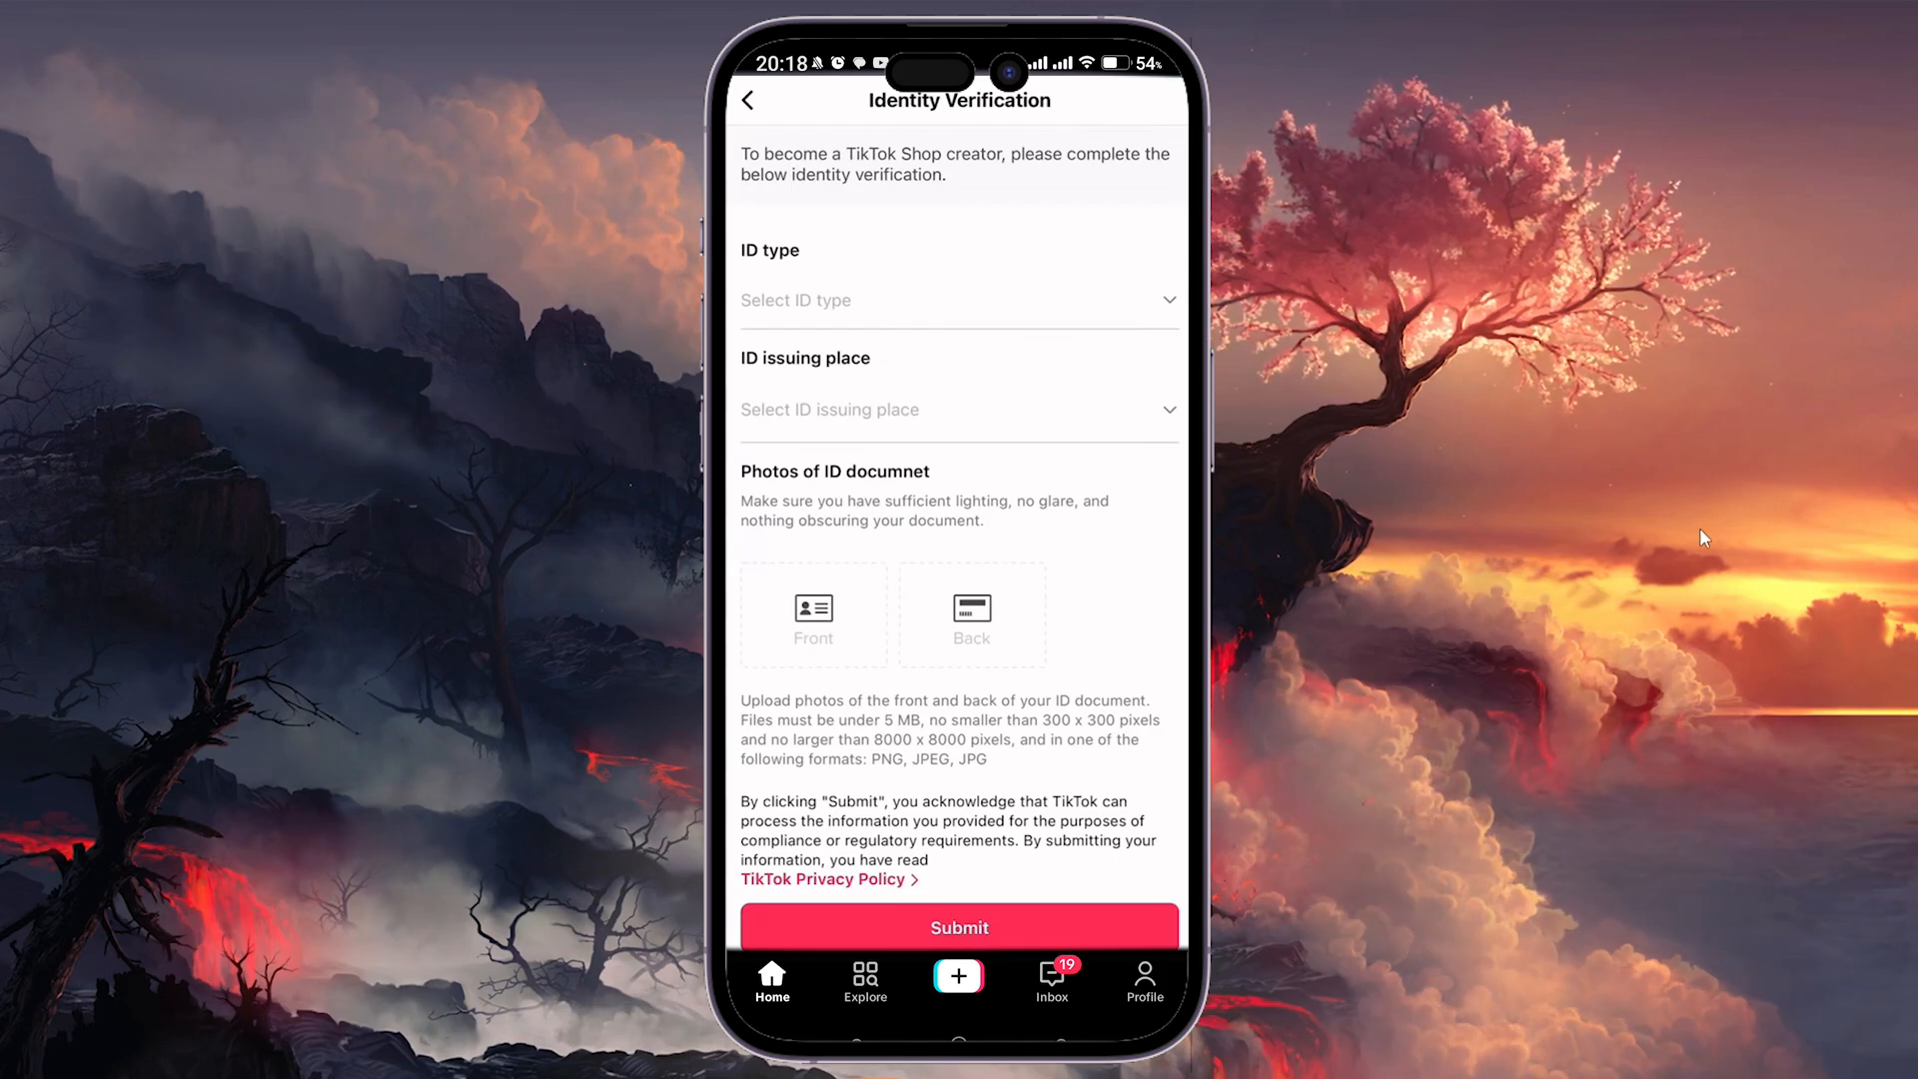
pyautogui.moveTo(1667, 560)
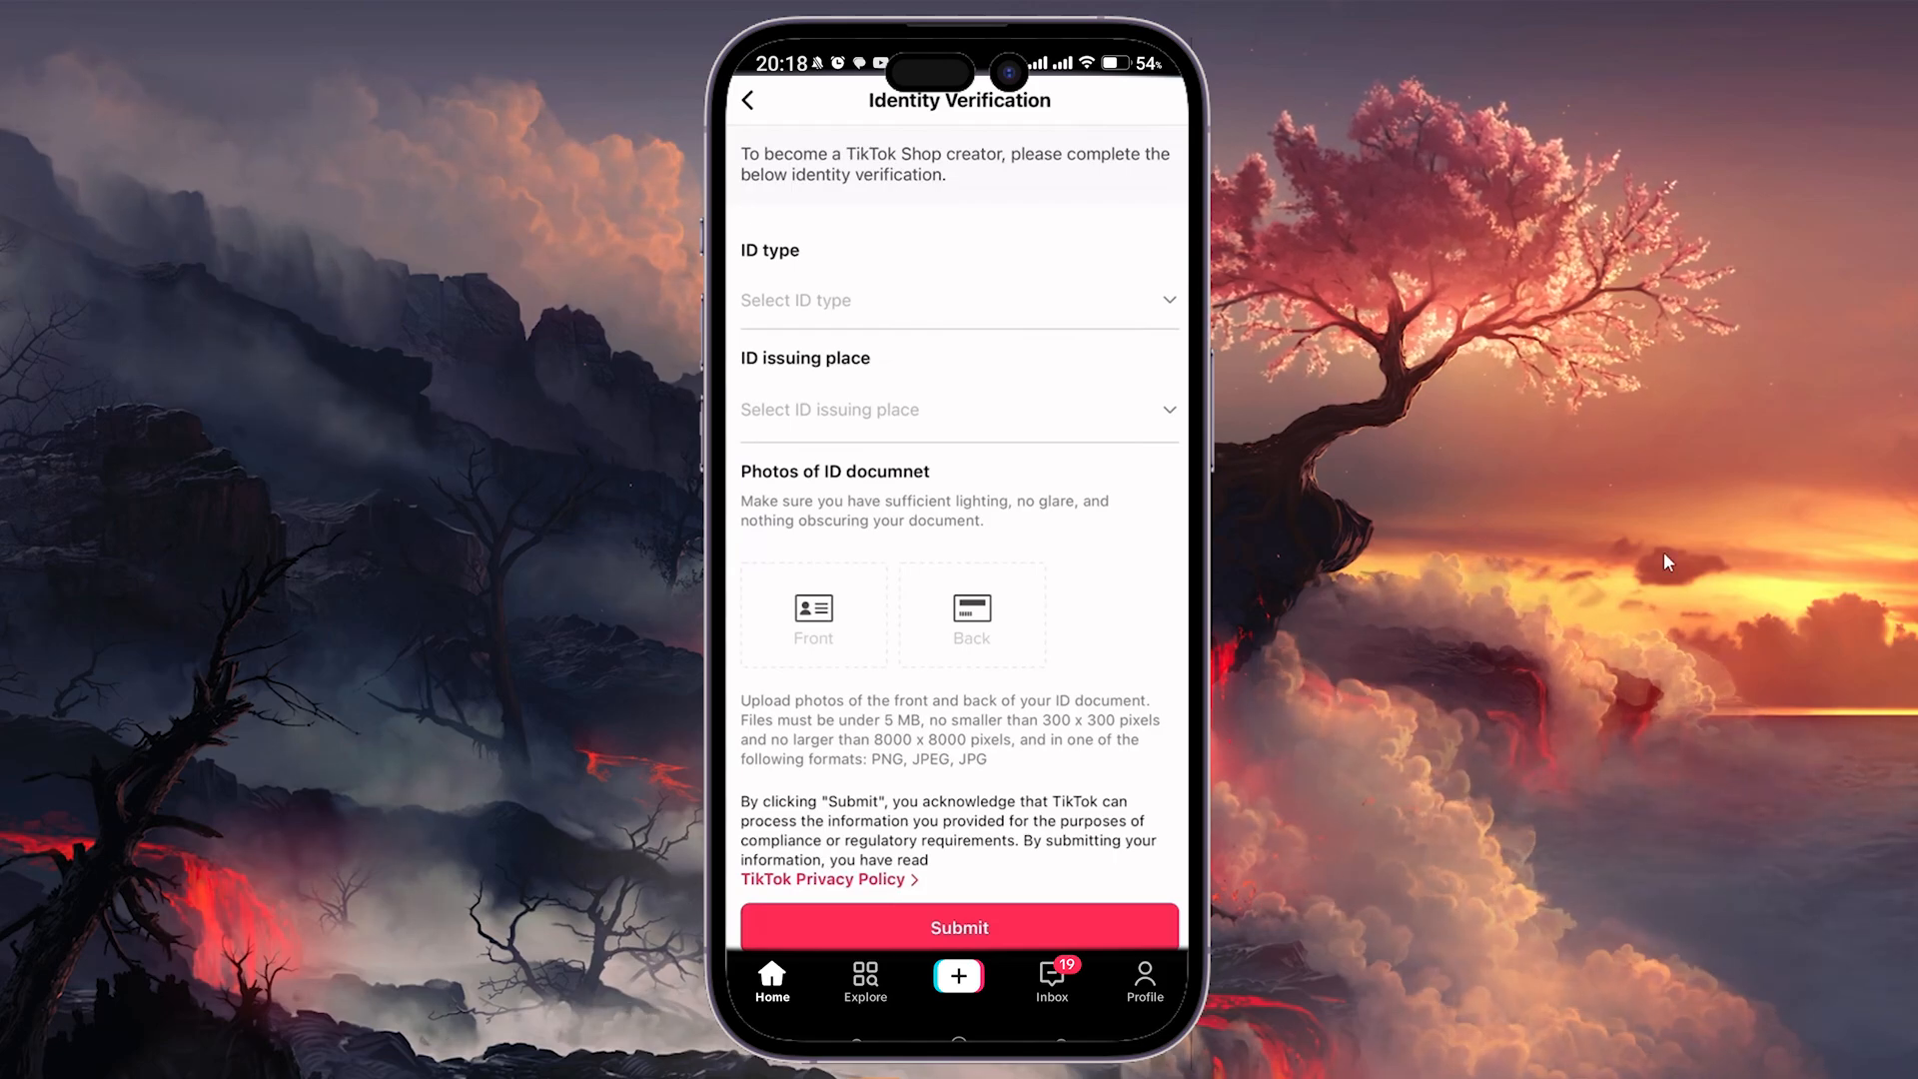
pyautogui.click(957, 925)
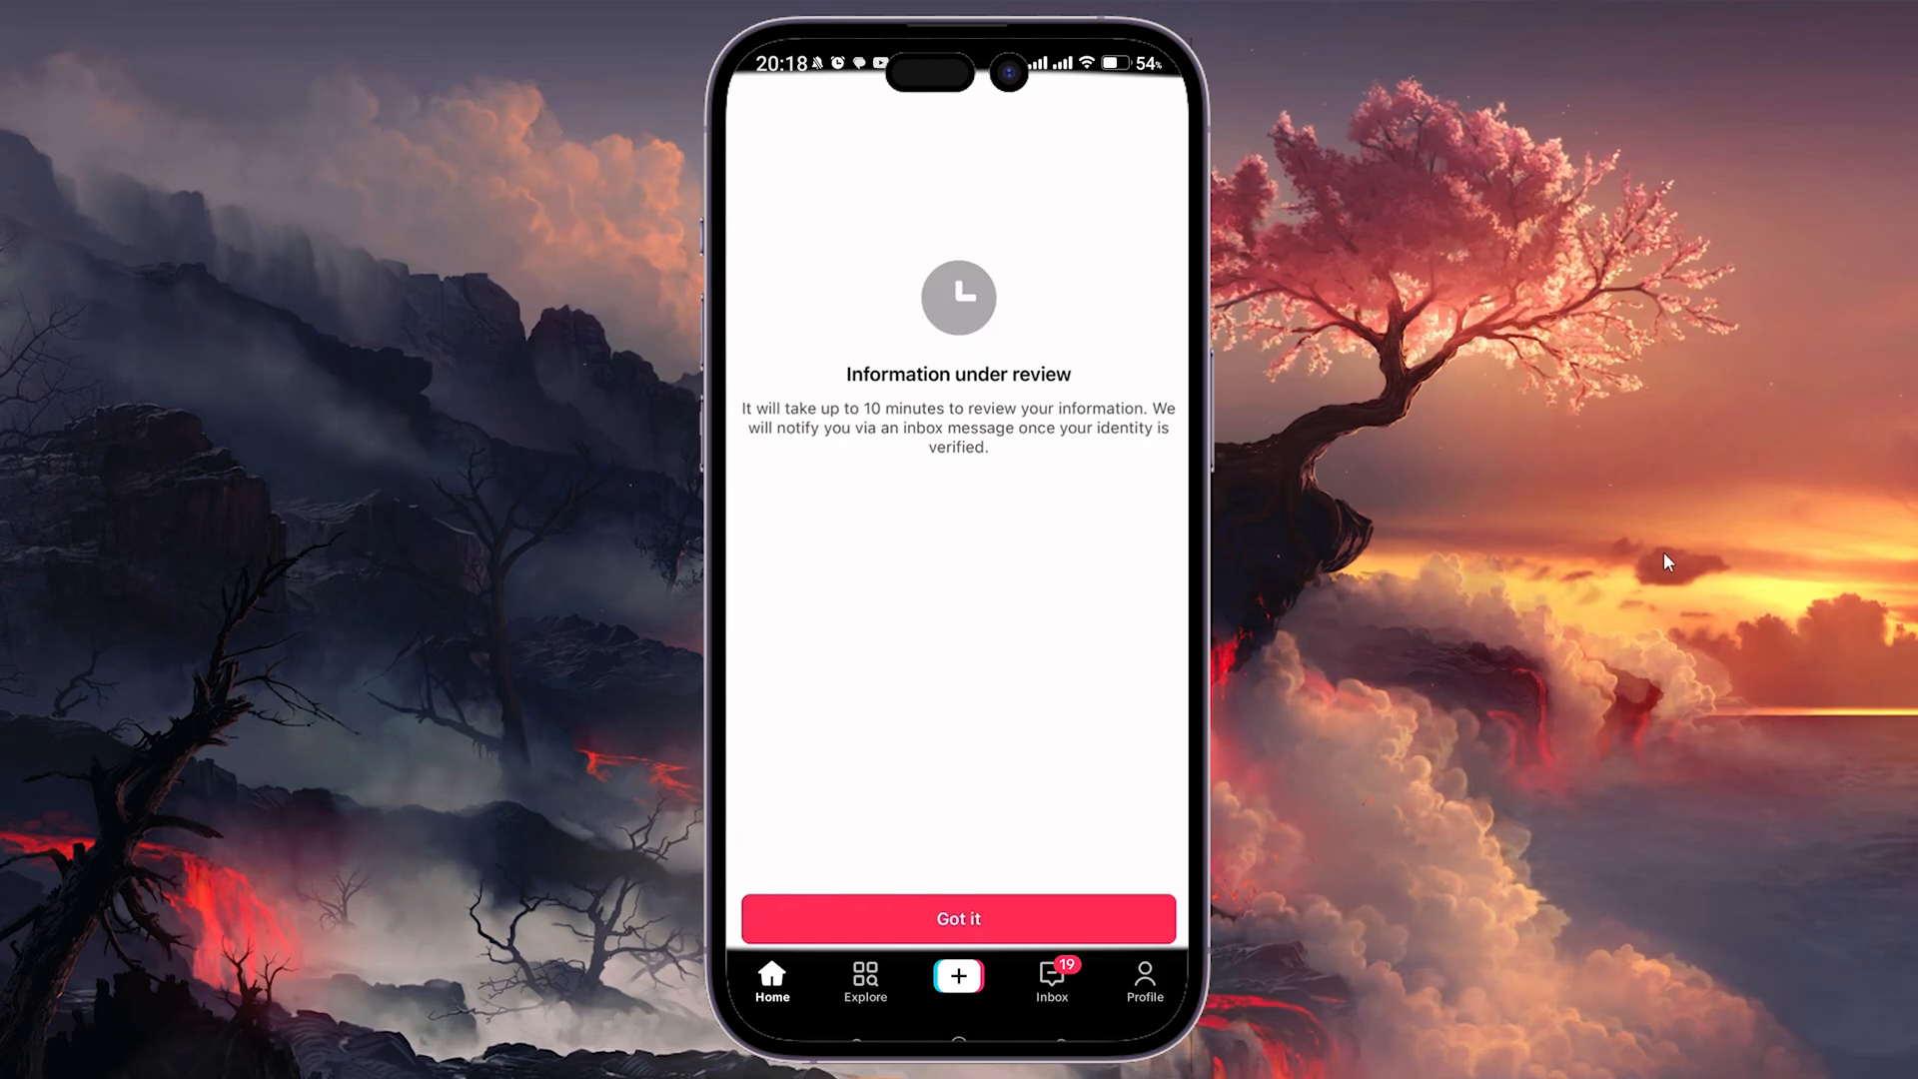
pyautogui.moveTo(1637, 559)
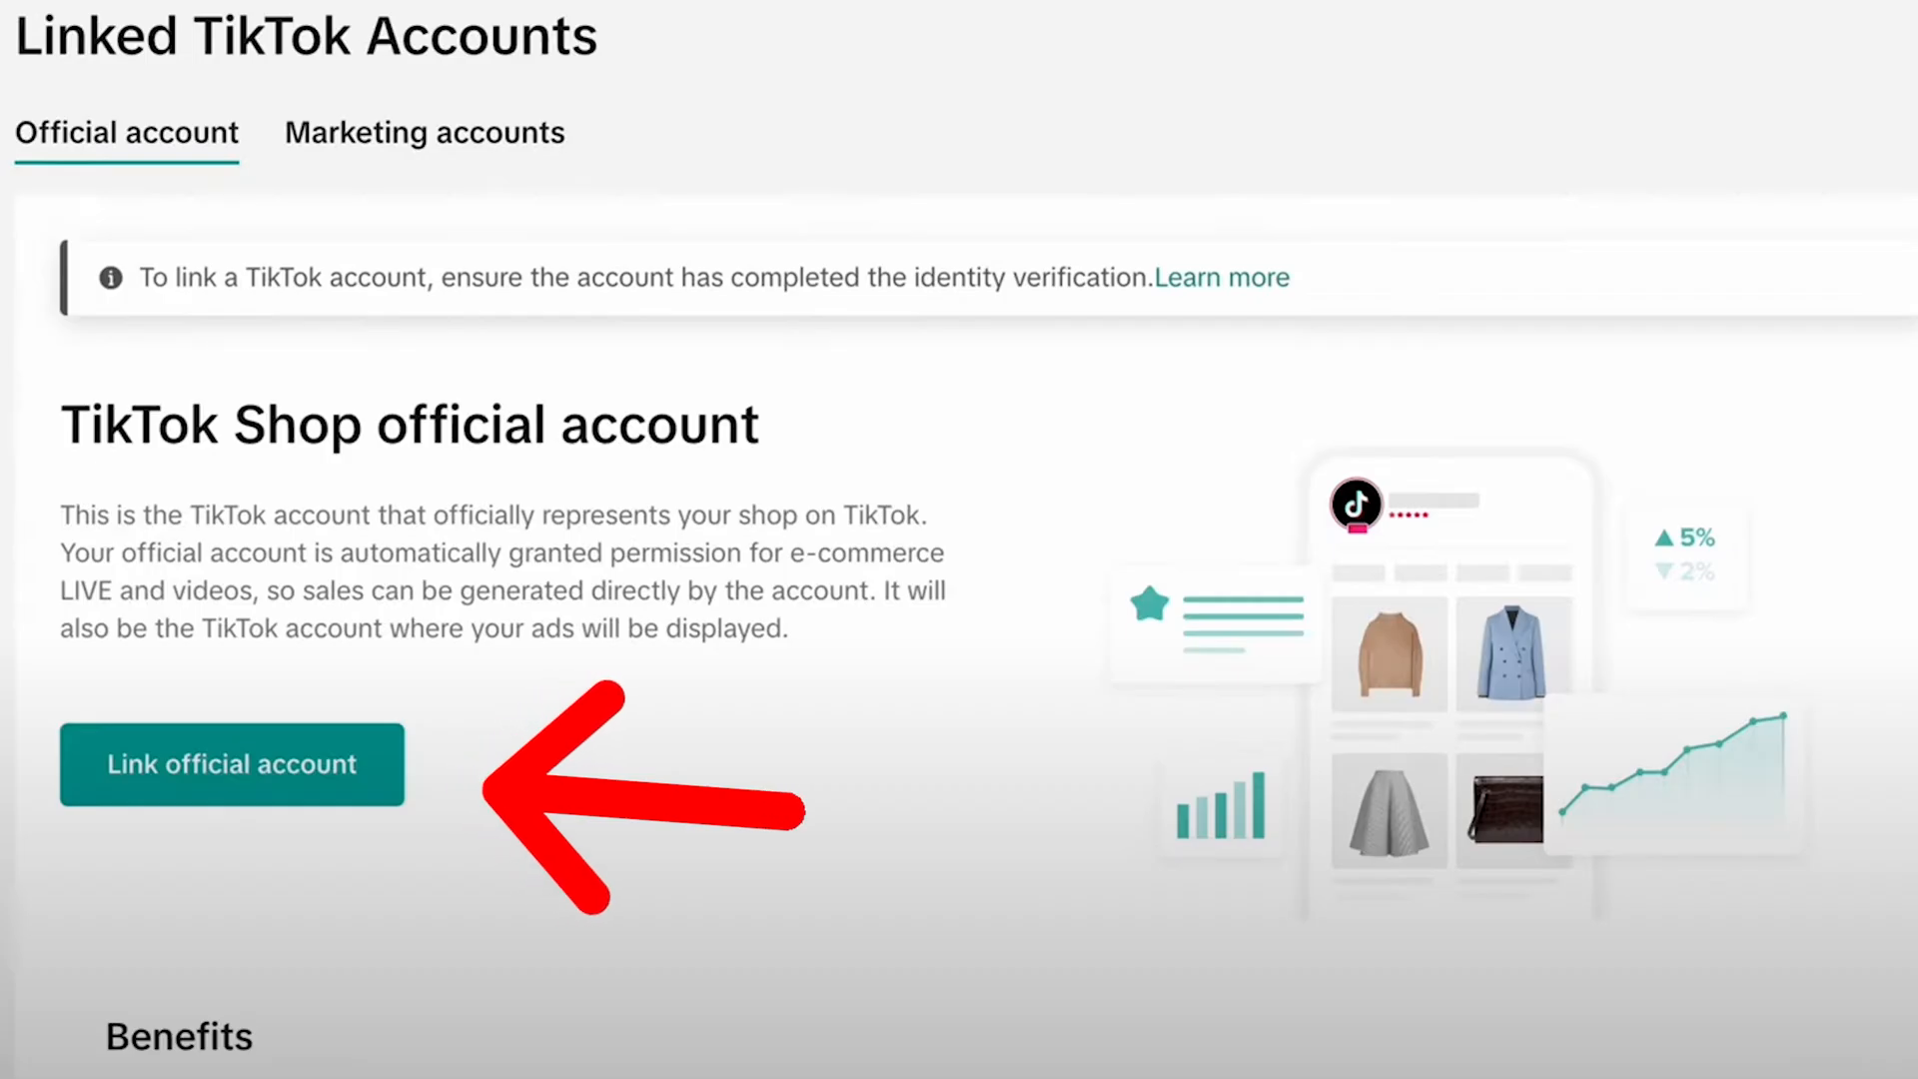
# Link the authorised TikTok account as the shop's official account from Linked TikTok Accounts
pyautogui.click(232, 766)
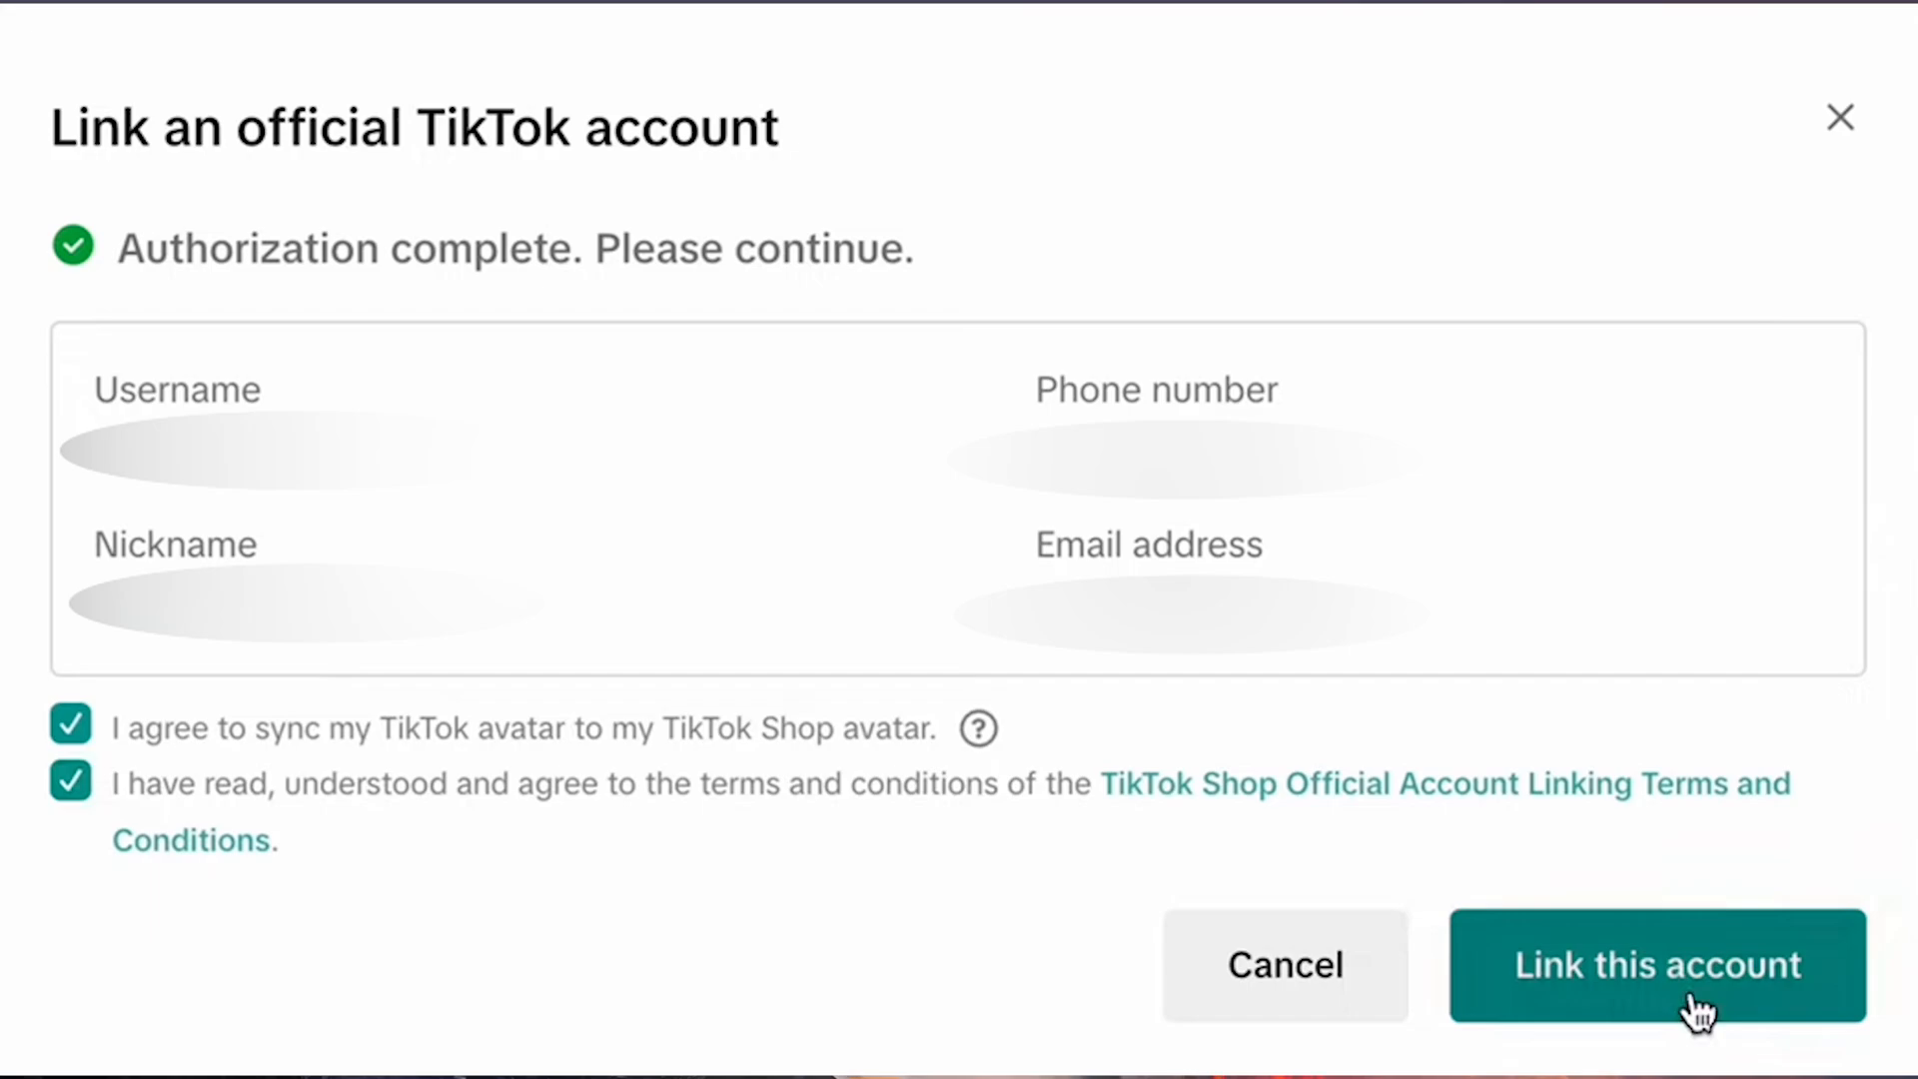
pyautogui.click(1657, 966)
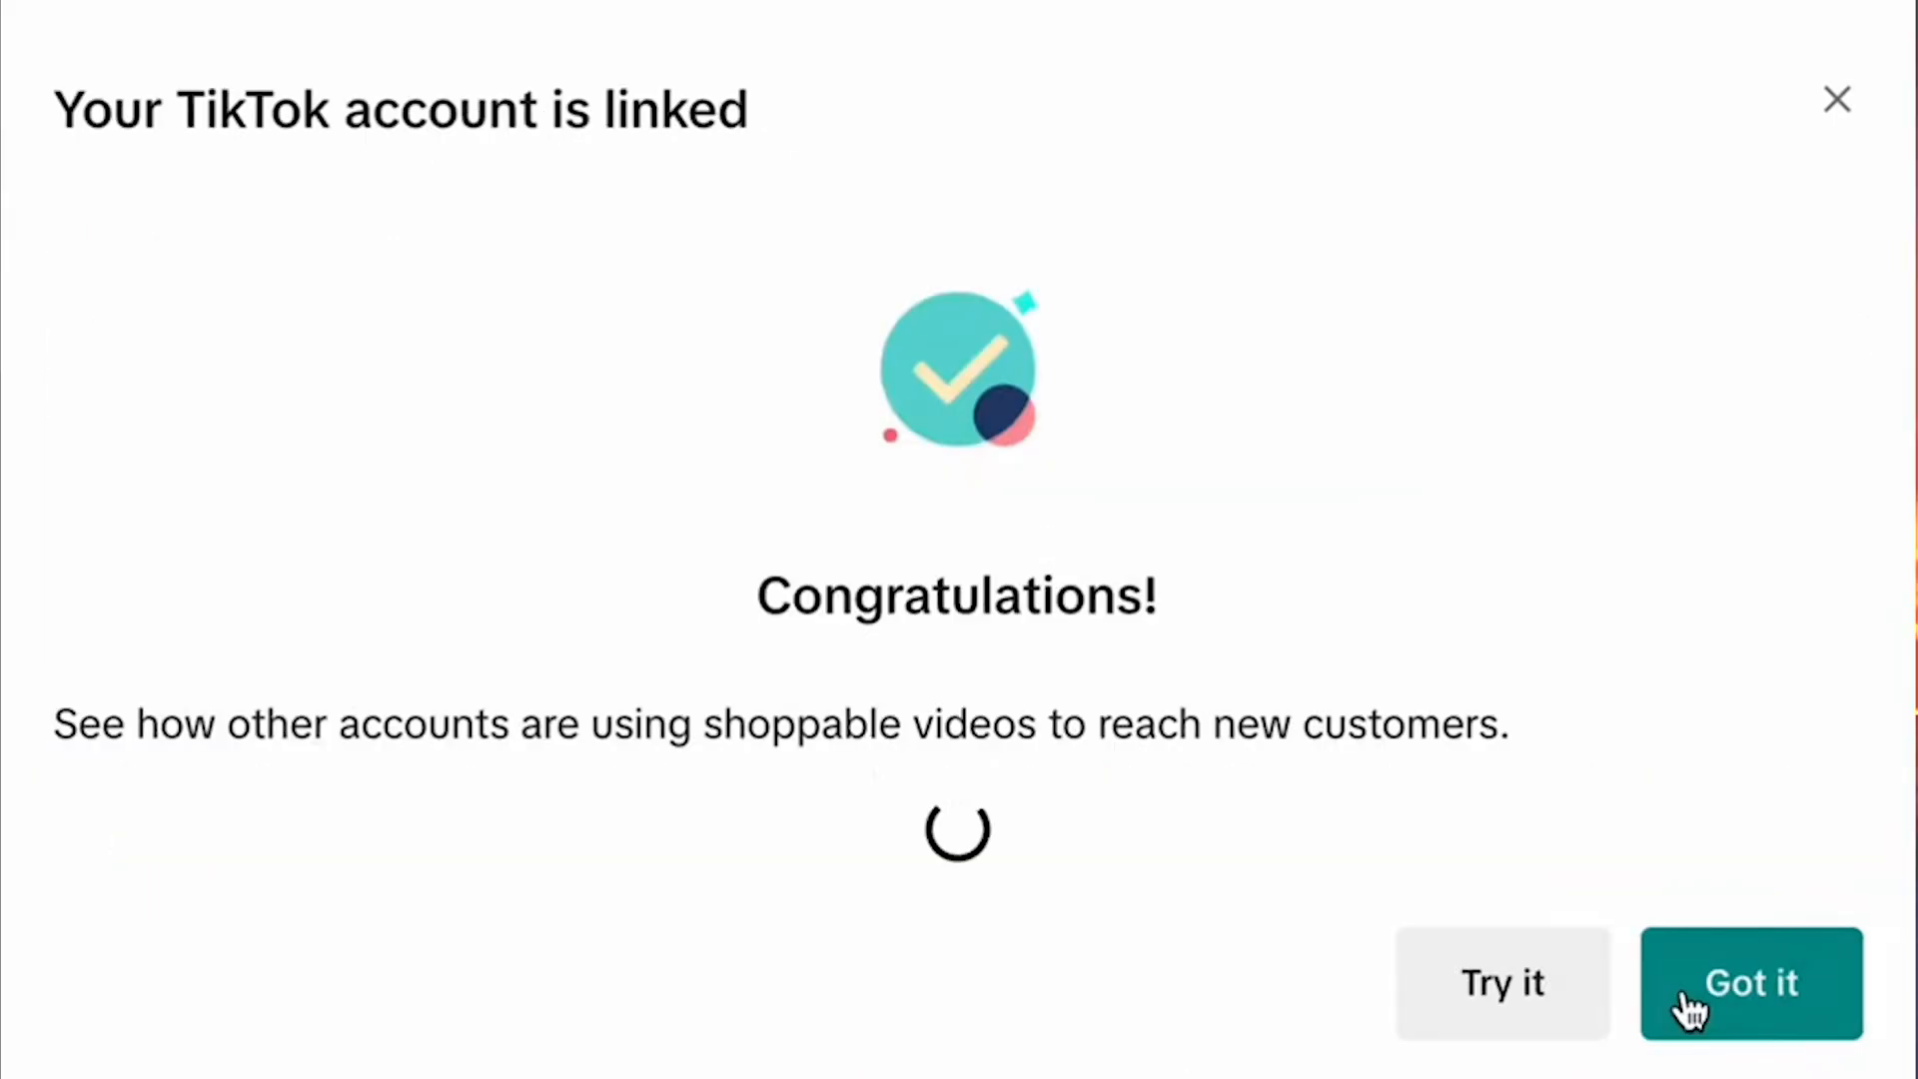